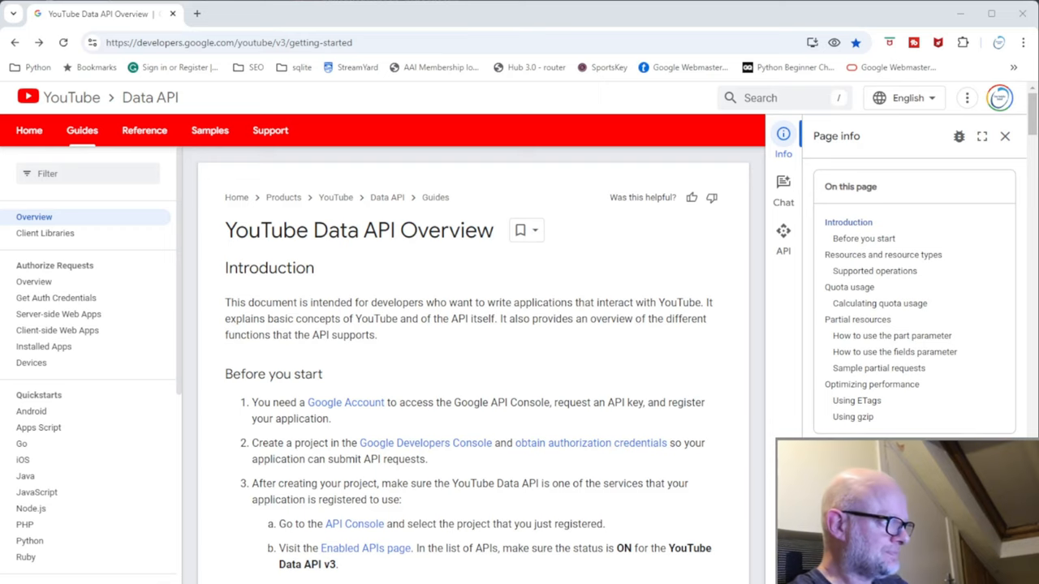
Reach the Before you start steps and open the Google Developers Console link in a new tab
scroll("down", 3)
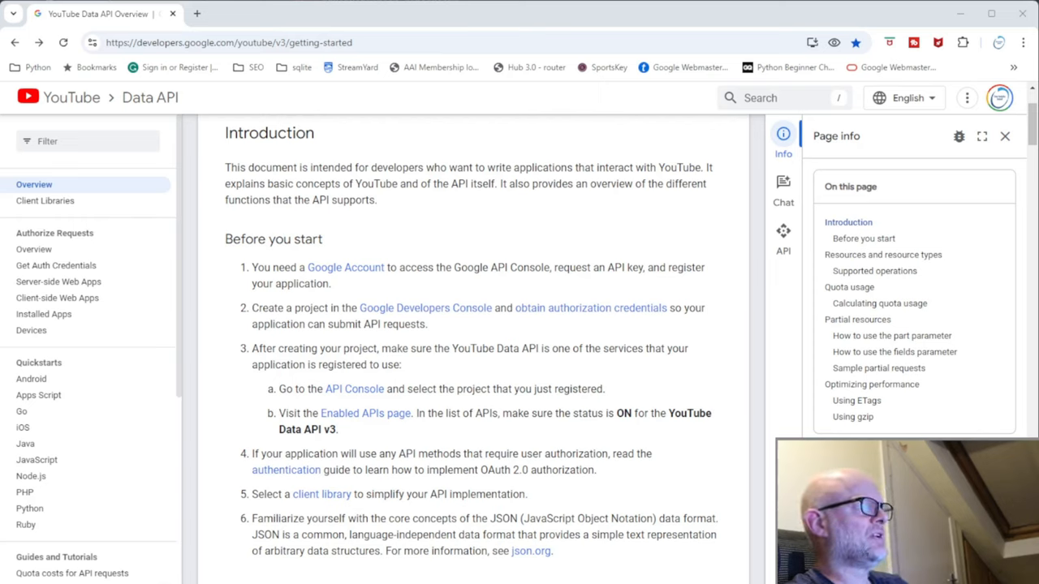
left_click(425, 309)
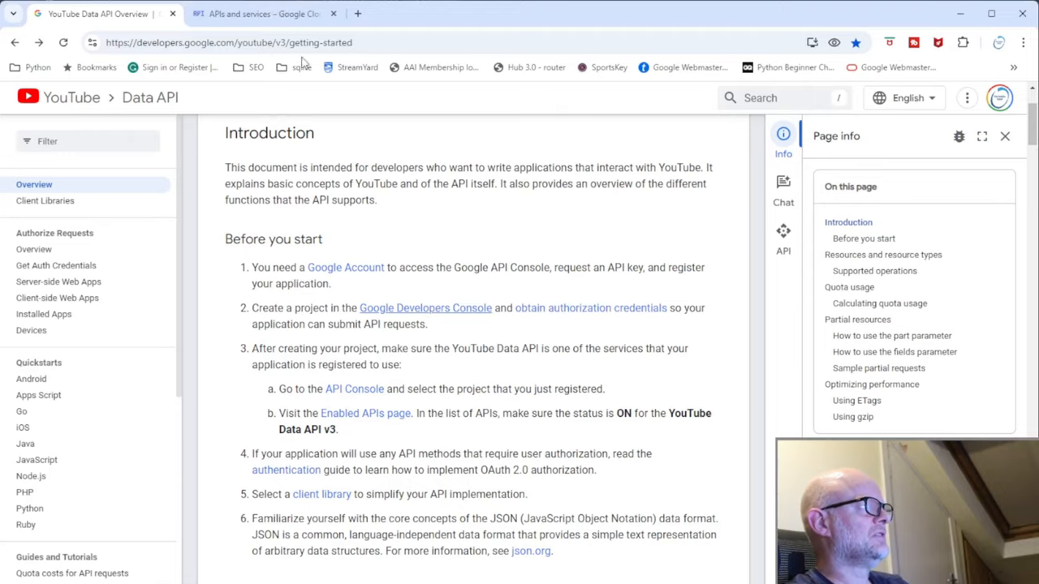
Start a new project from the project picker, then cancel it to keep My Project 63715
left_click(268, 13)
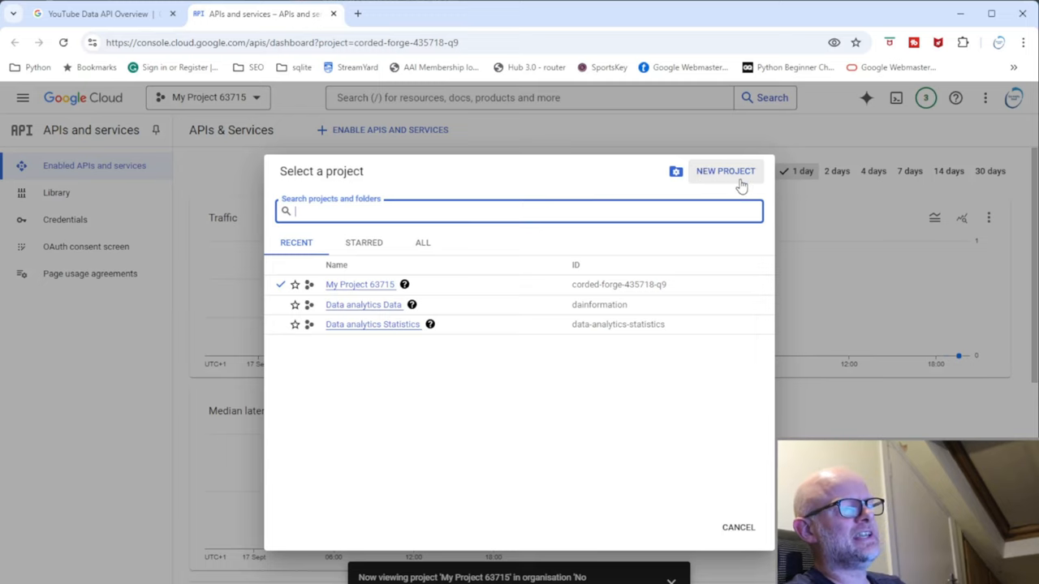
left_click(724, 171)
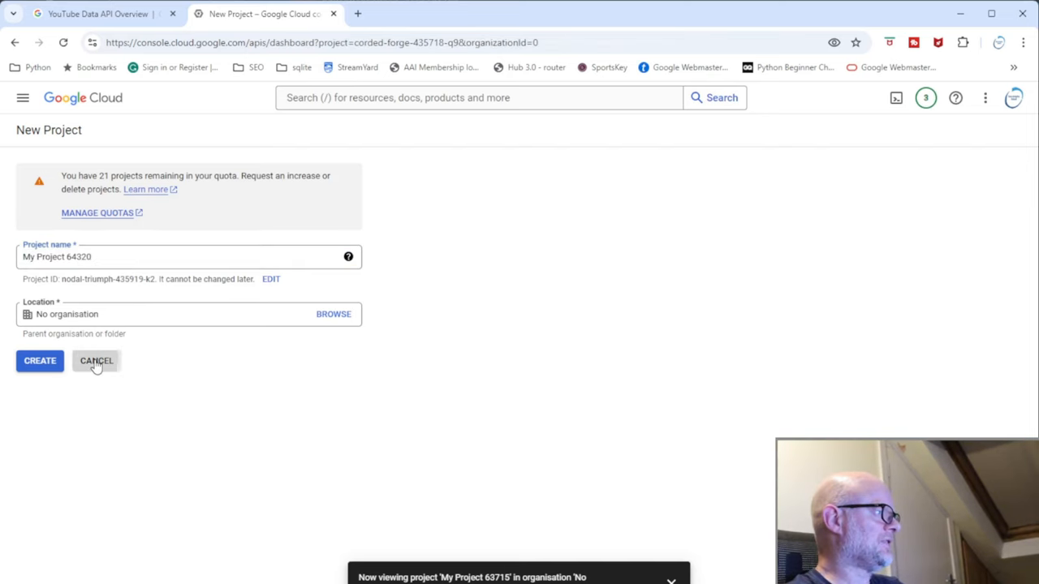
left_click(94, 360)
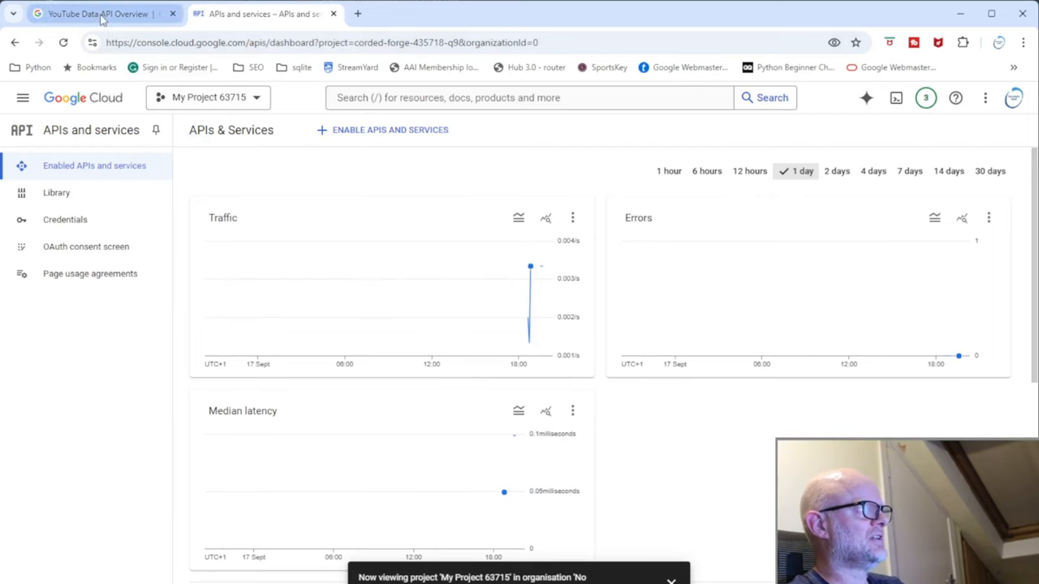
left_click(97, 14)
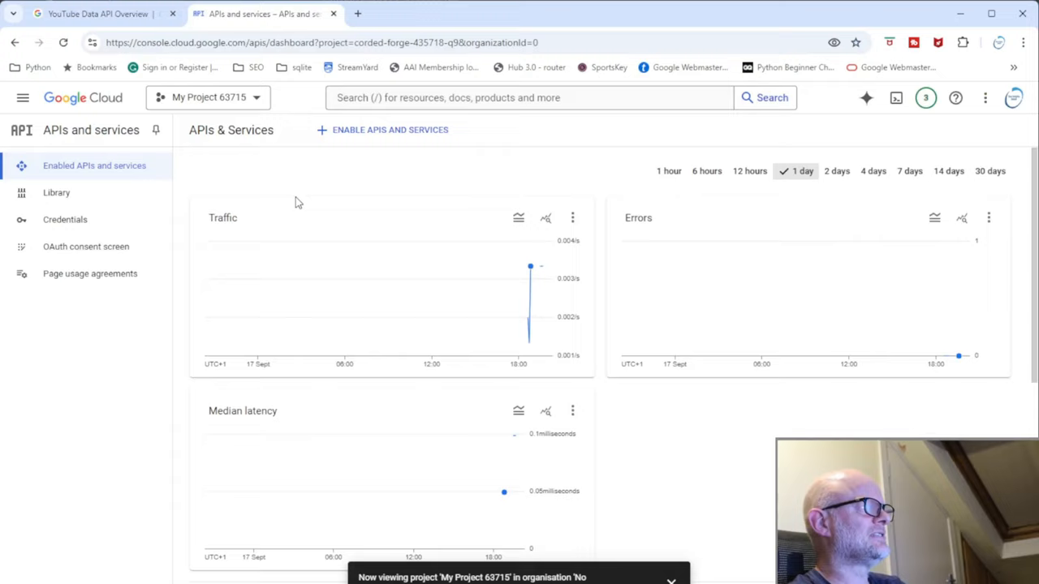
Show the Credentials page listing API key 1 and the DAI_API_PYTHON OAuth desktop client
left_click(65, 219)
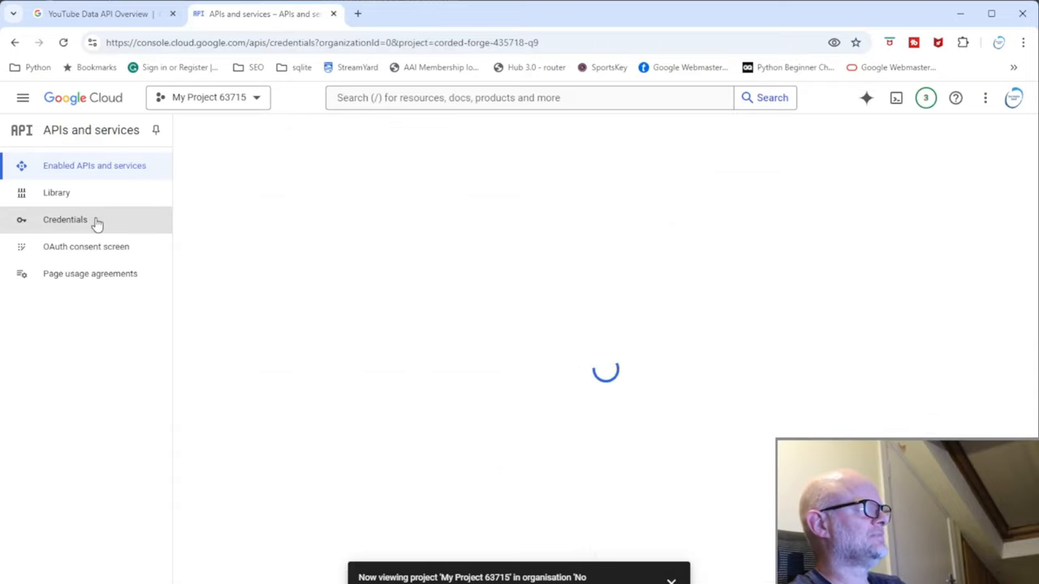
left_click(65, 219)
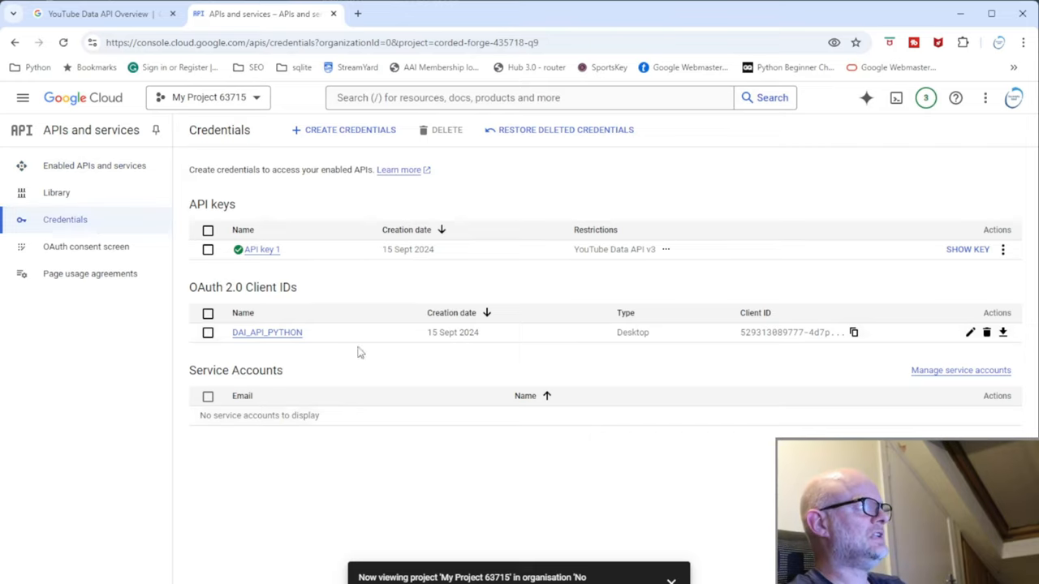
mouse_move(267, 259)
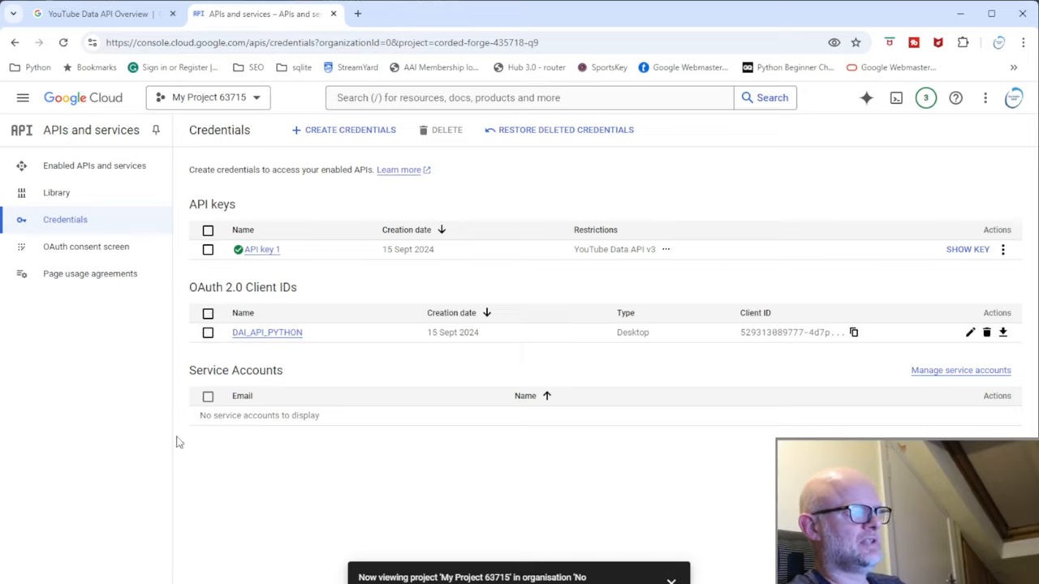
mouse_move(308, 219)
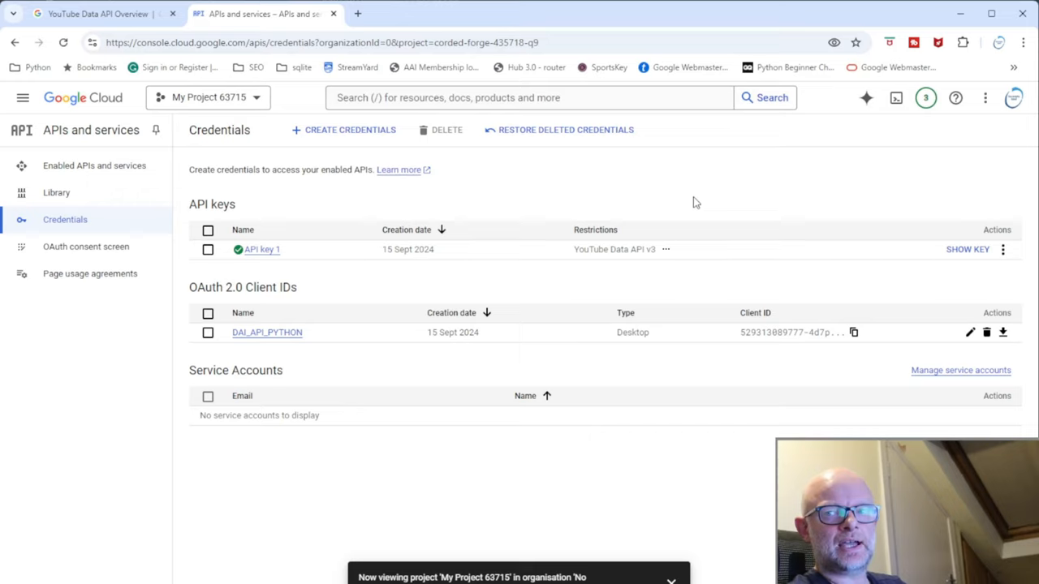
mouse_move(198, 259)
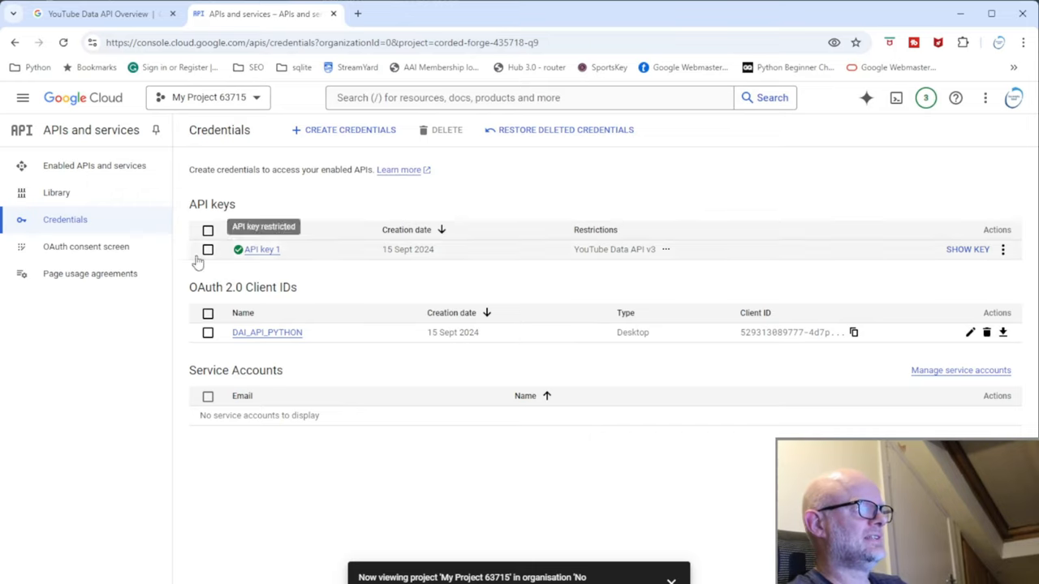
mouse_move(763, 364)
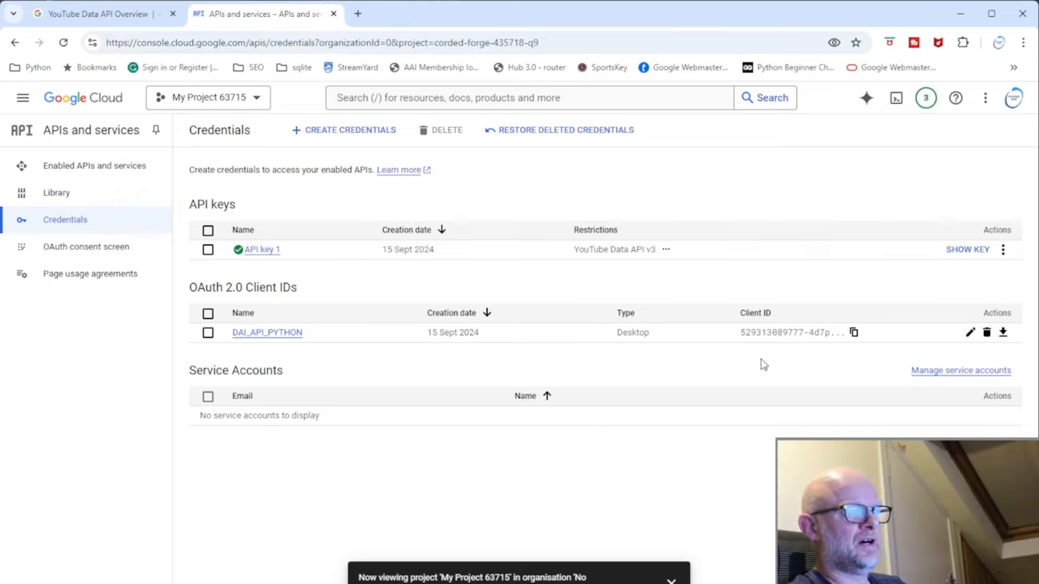
mouse_move(720, 399)
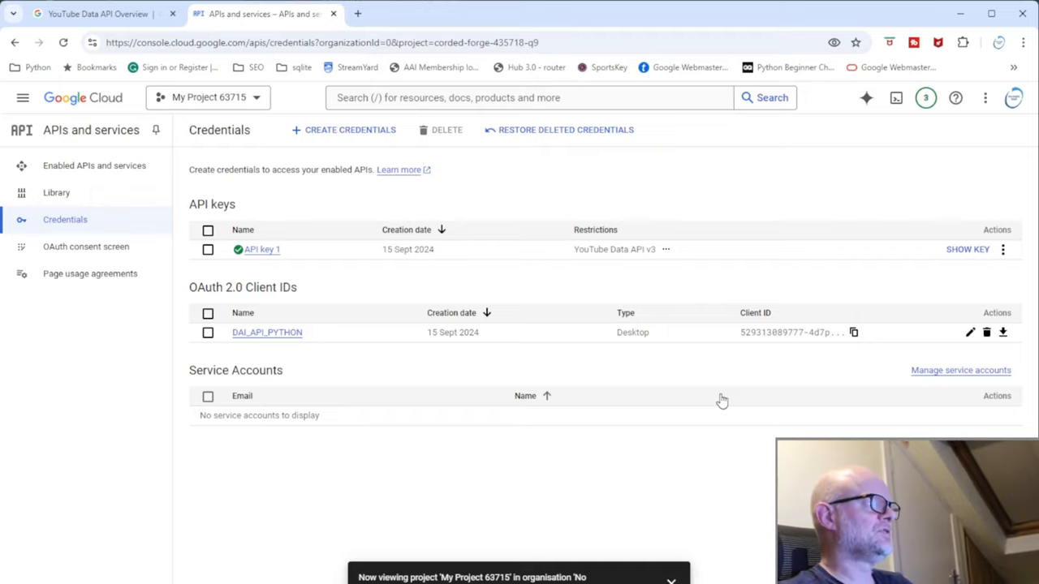
mouse_move(178, 331)
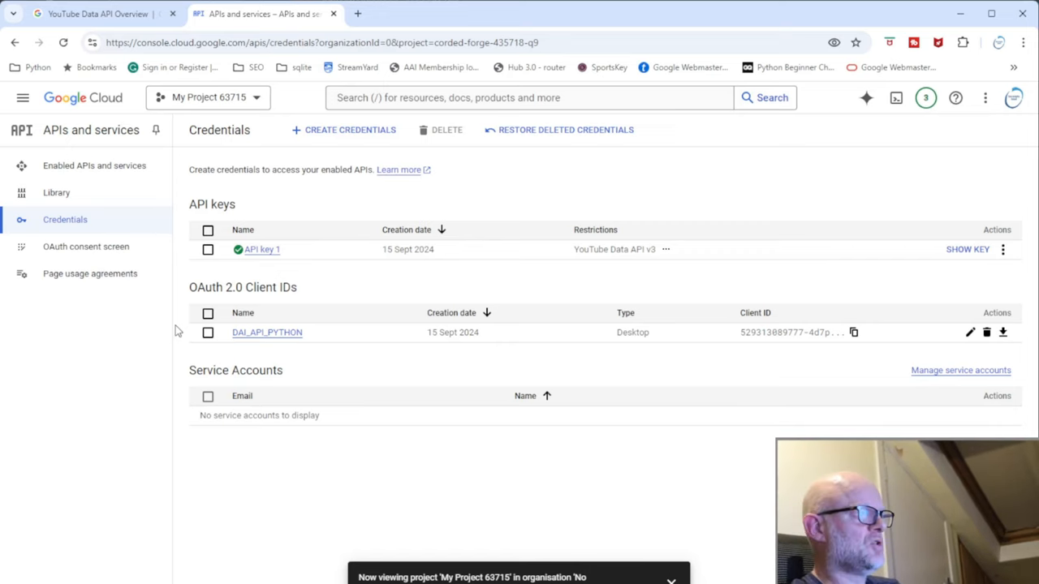
Compare the docs' Before you start steps against the credentials page in the console tab
left_click(98, 14)
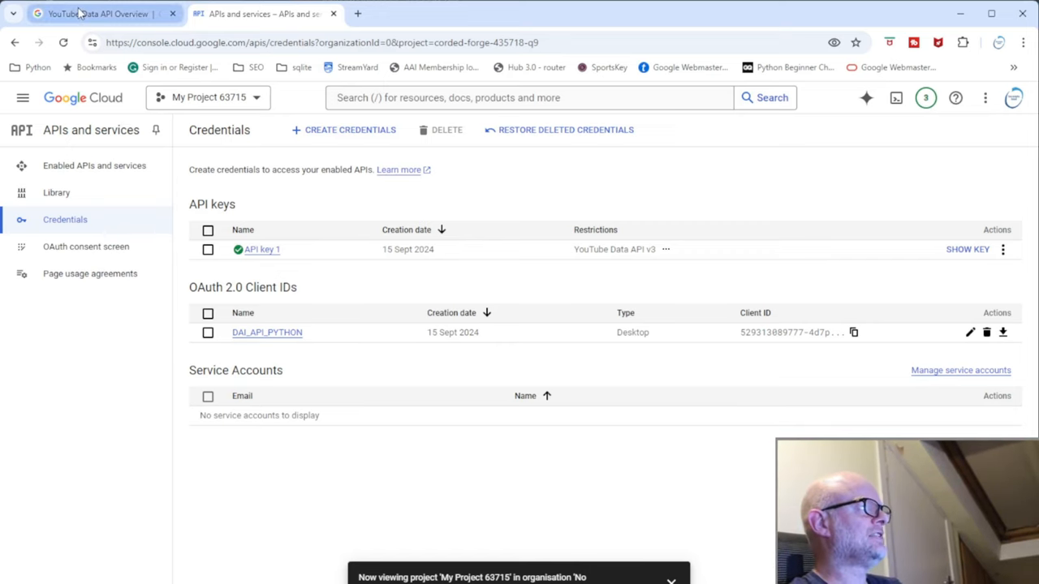
left_click(98, 13)
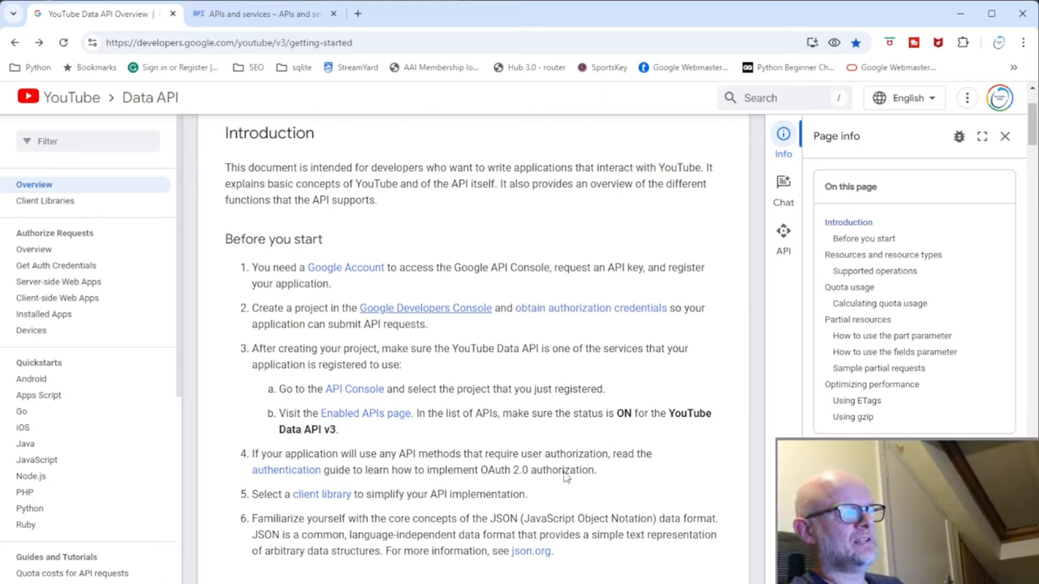
mouse_move(630, 331)
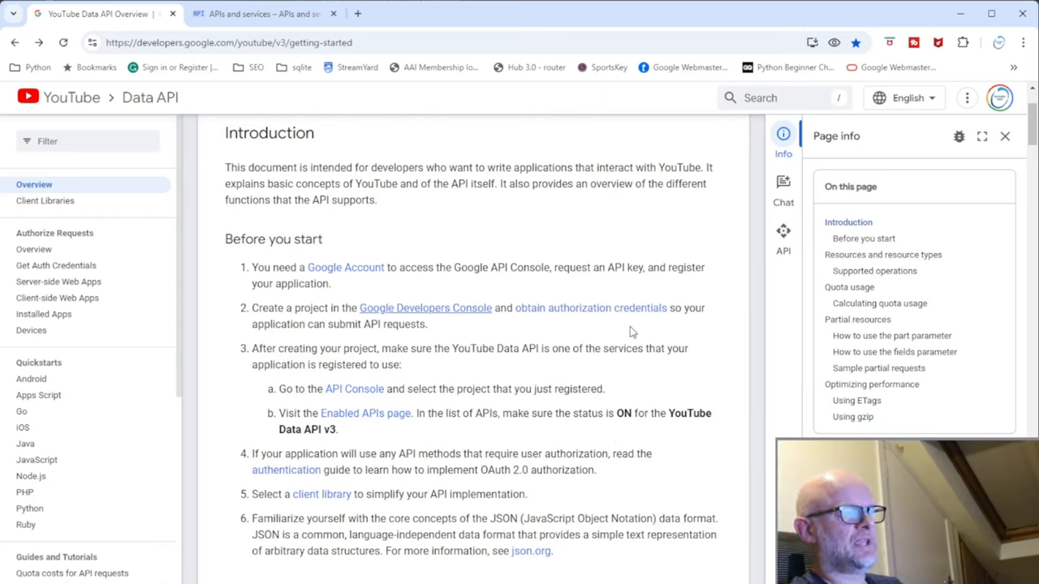
left_click(259, 13)
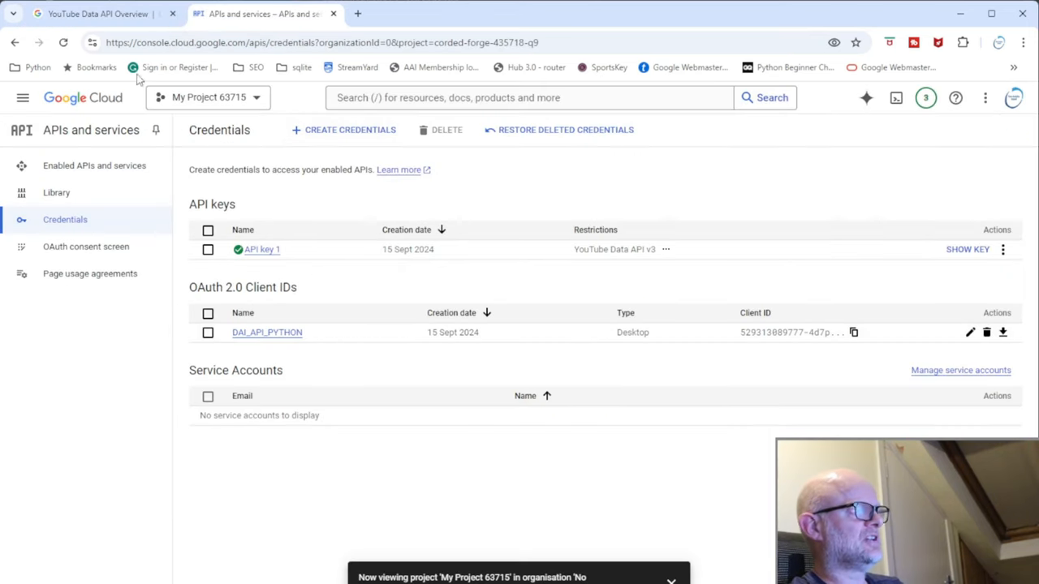
left_click(97, 13)
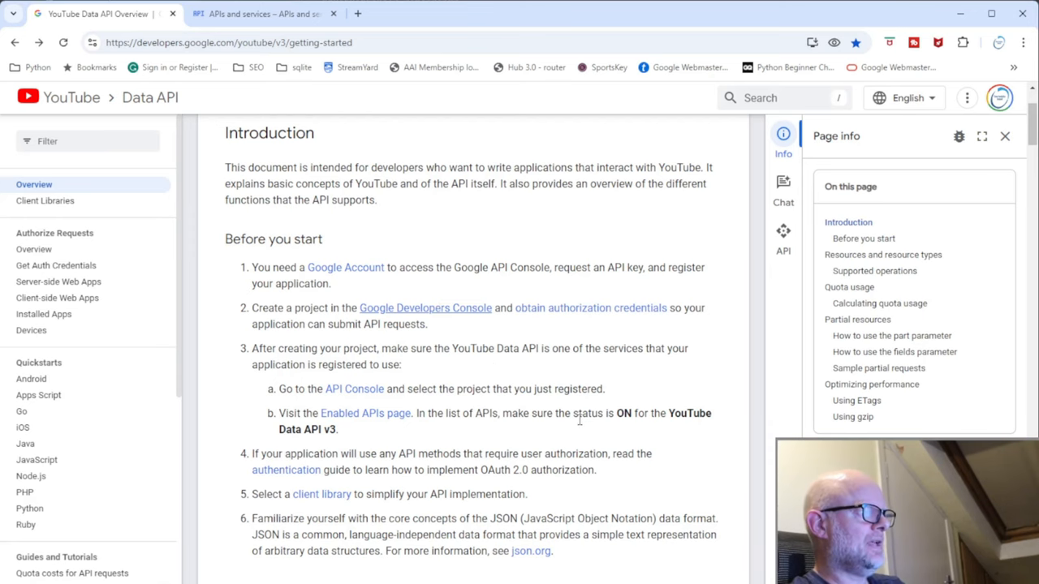
scroll("down", 3)
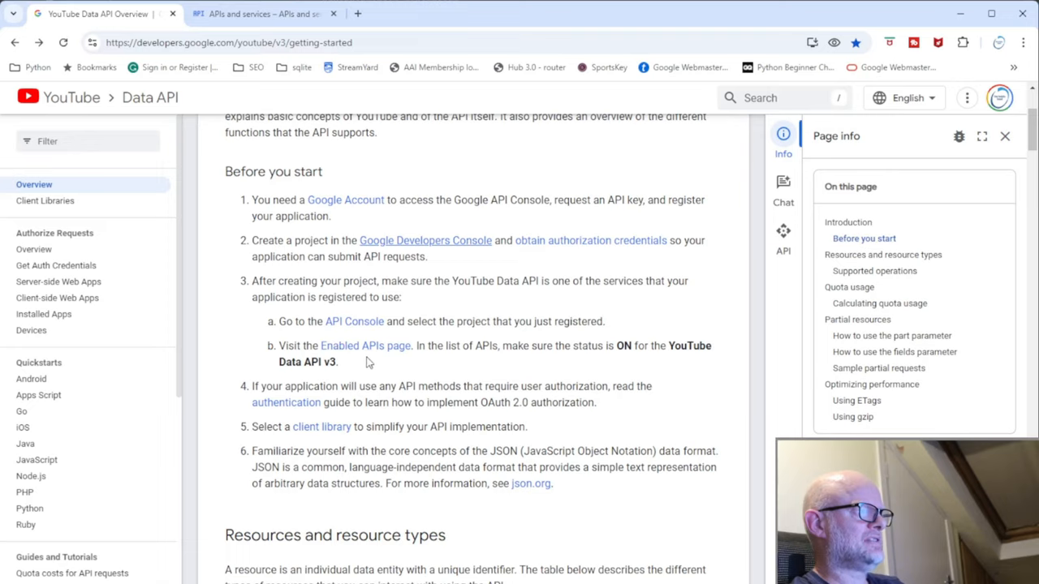
mouse_move(296, 78)
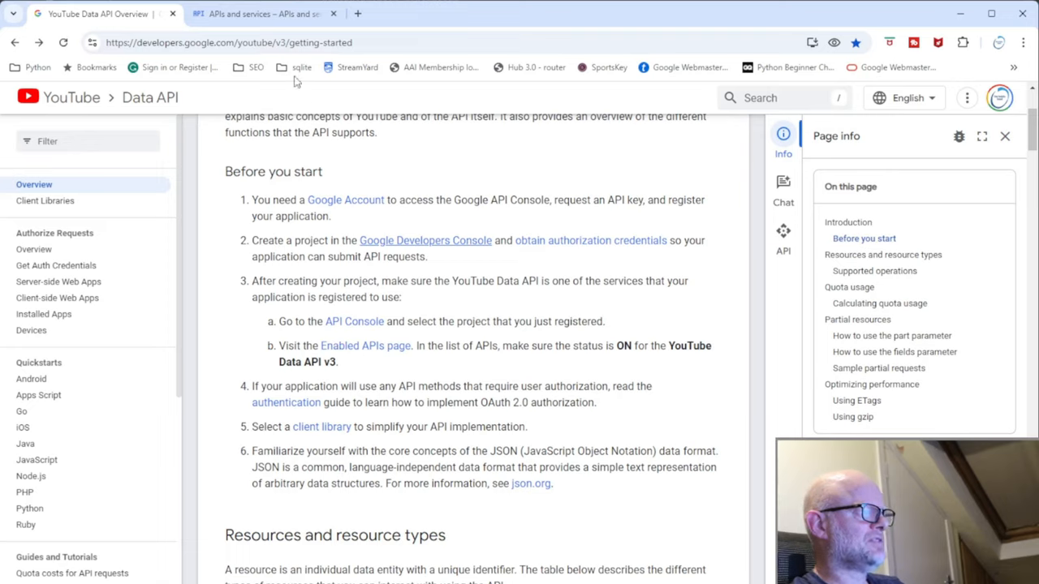
Open step 3a's API Console link in a third tab showing the Cloud console welcome page
left_click(258, 13)
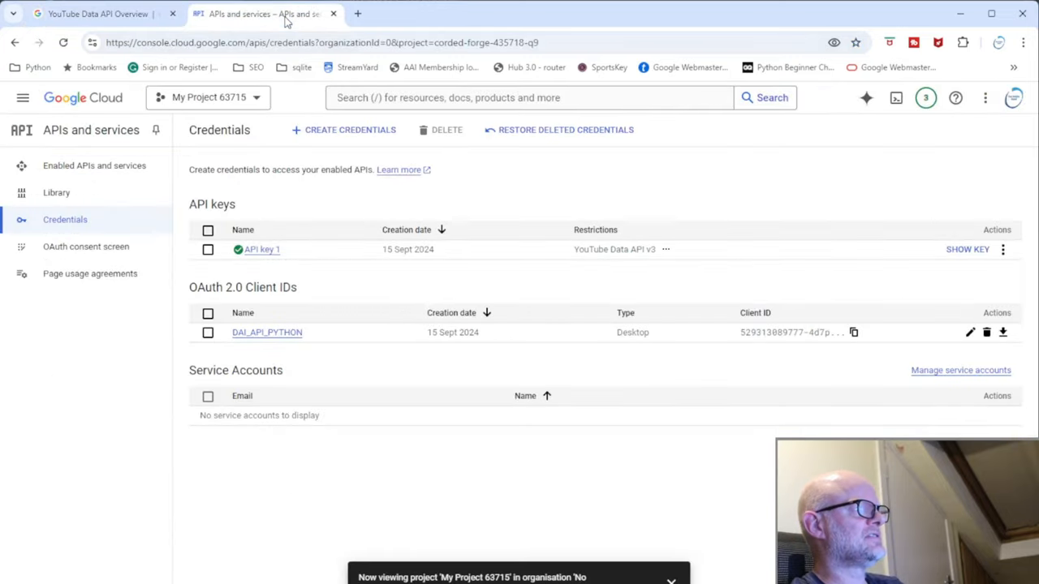
left_click(97, 13)
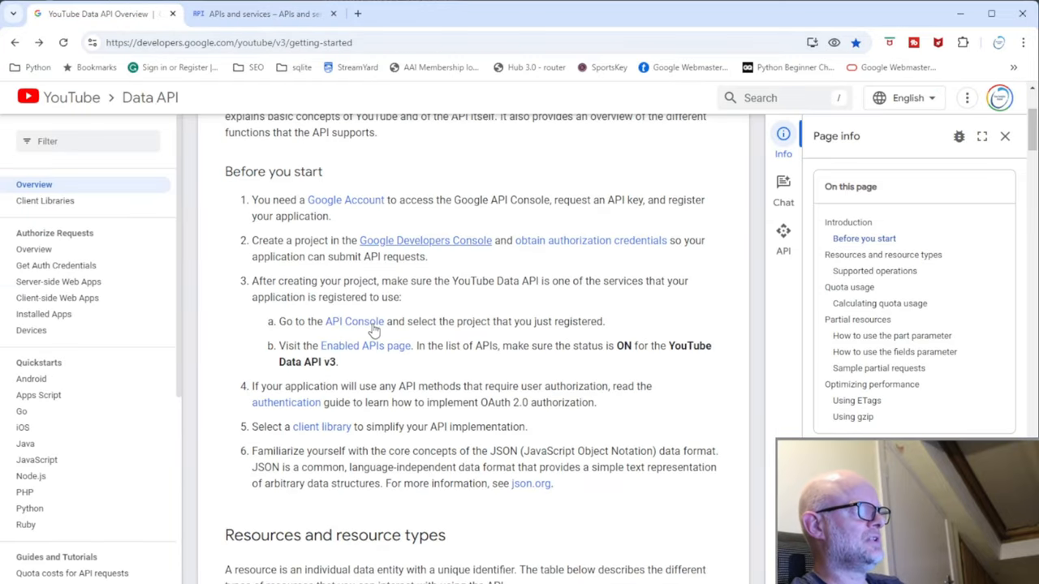
left_click(352, 321)
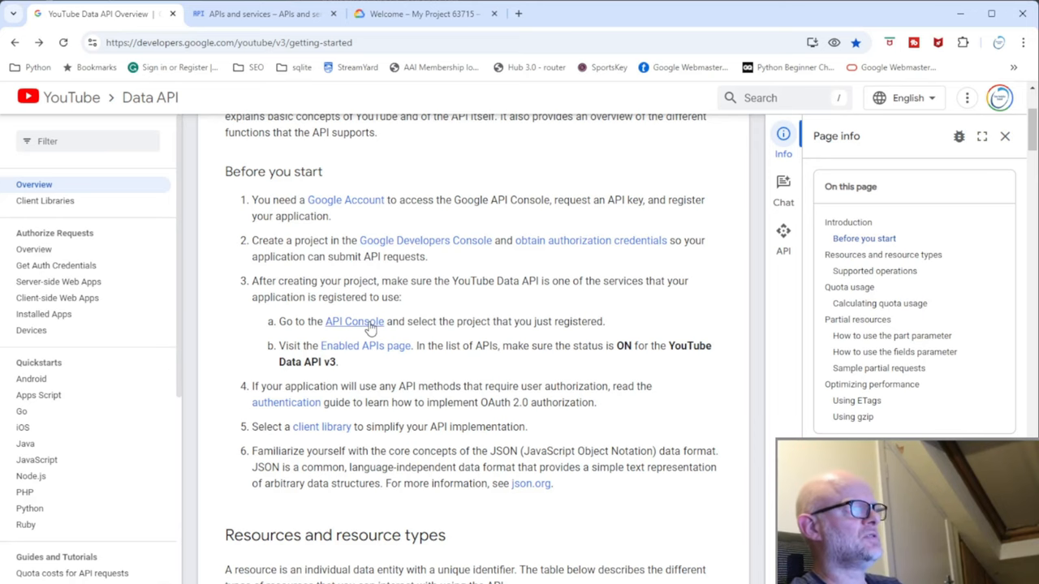
left_click(430, 13)
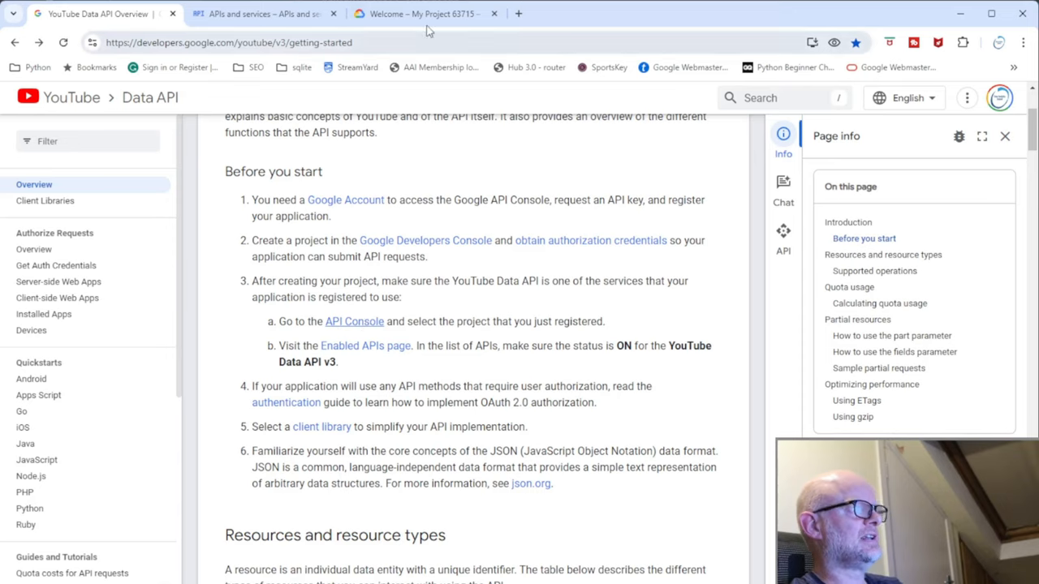
From the welcome page's Quick access, open APIs and services and go to enable APIs and services
left_click(430, 13)
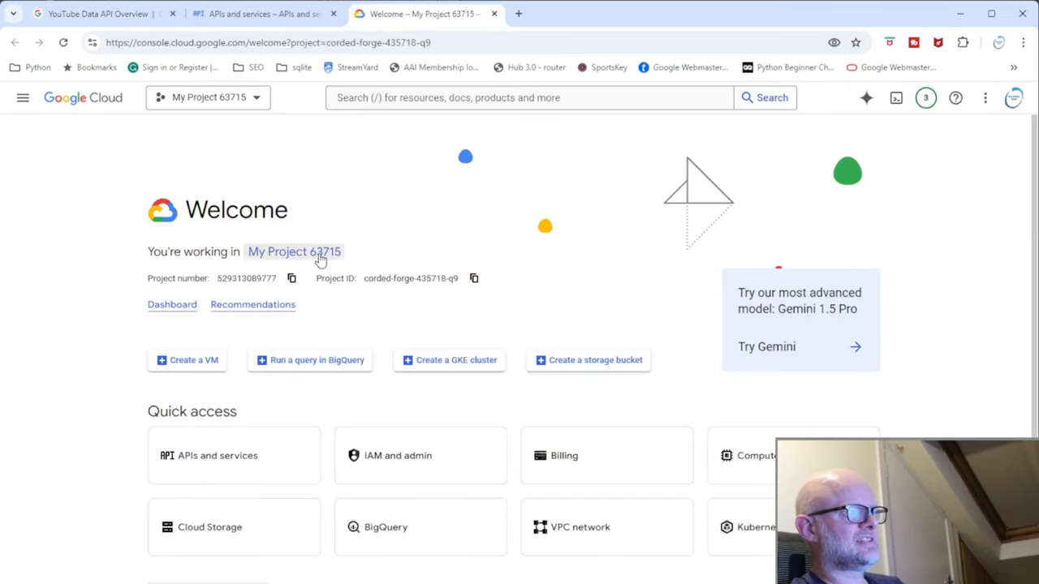
mouse_move(419, 519)
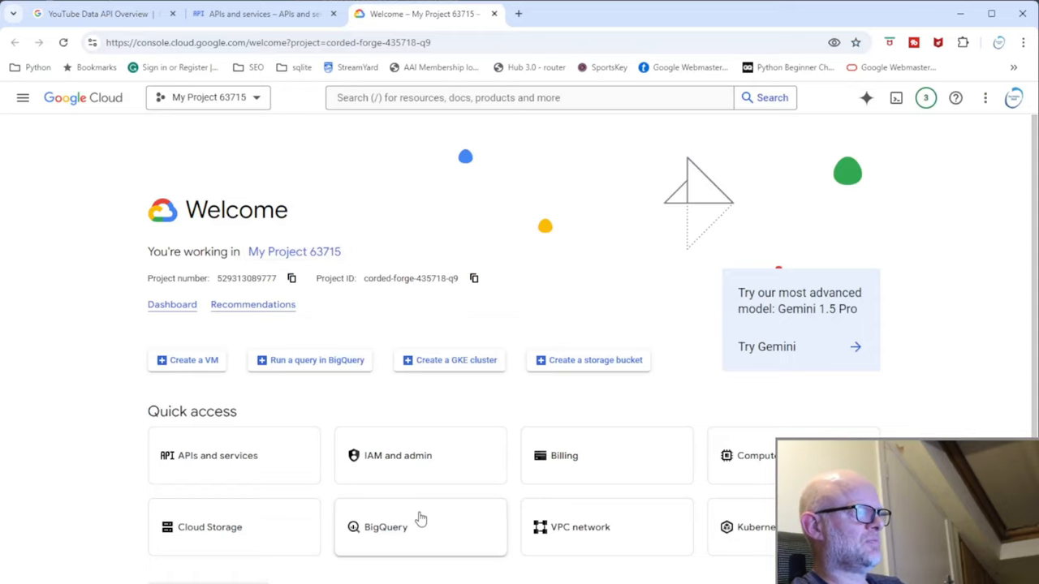
scroll("down", 3)
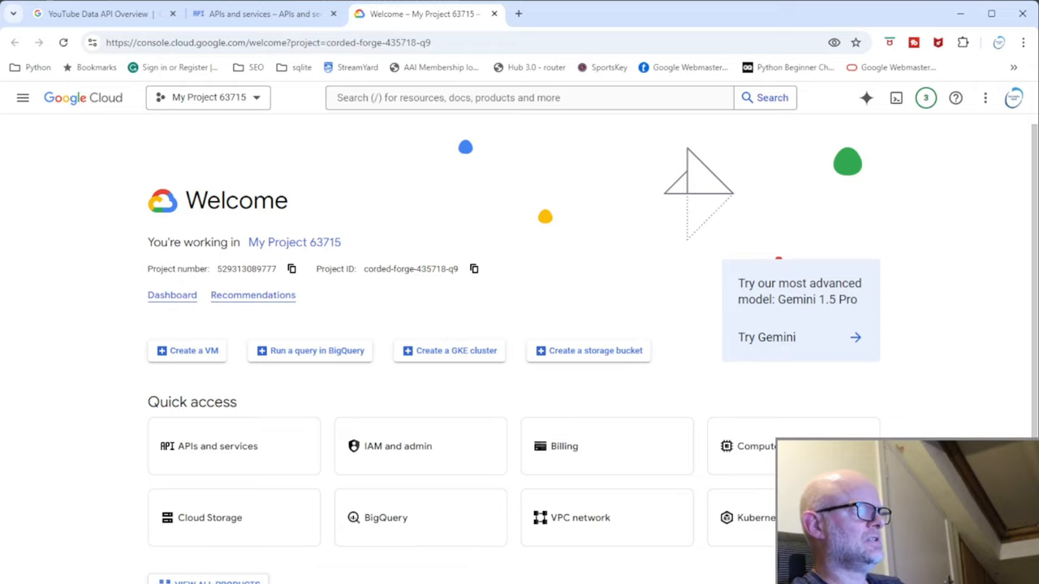
scroll("down", 3)
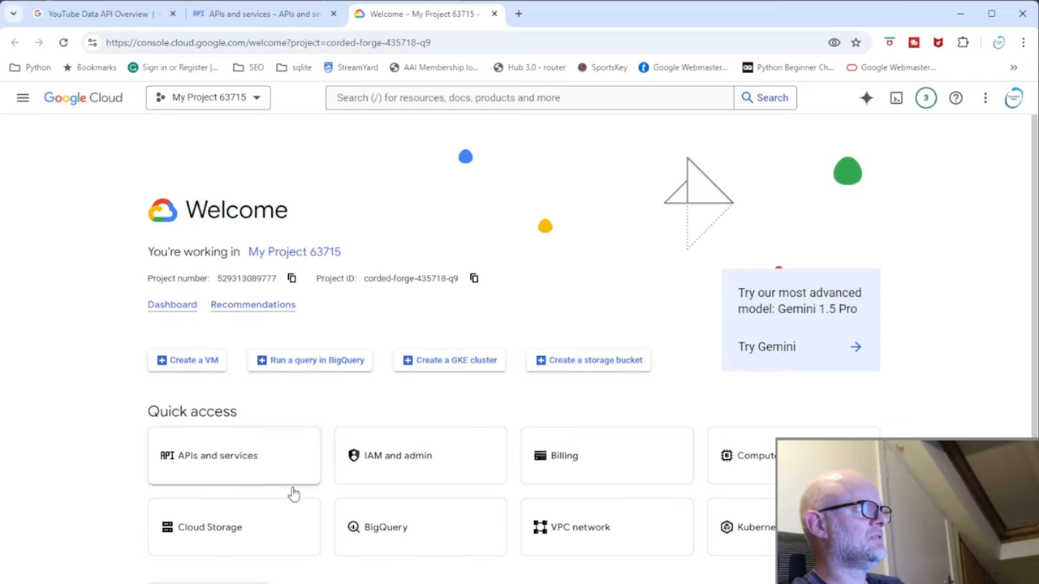
left_click(218, 456)
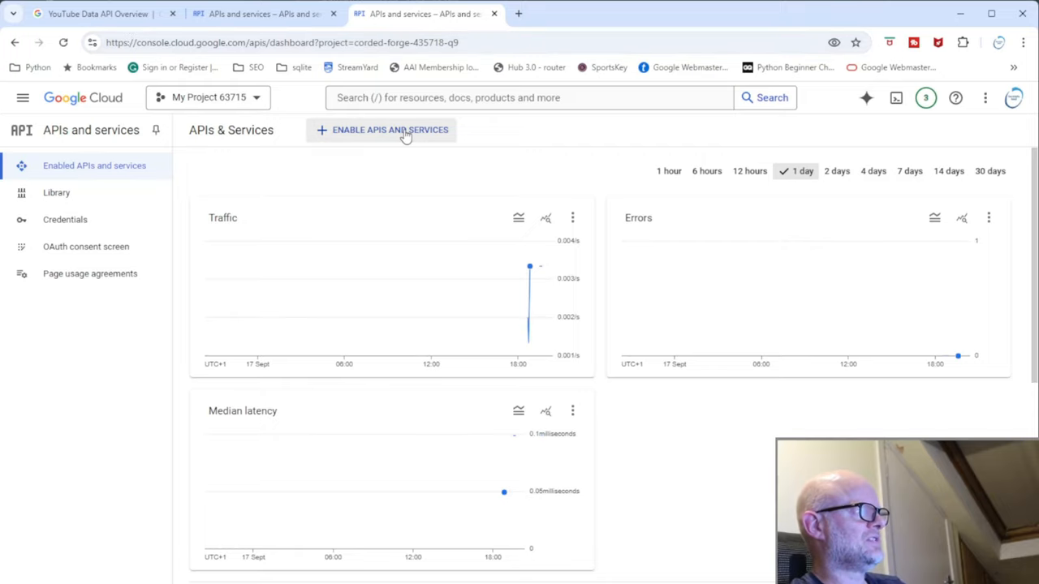
left_click(390, 130)
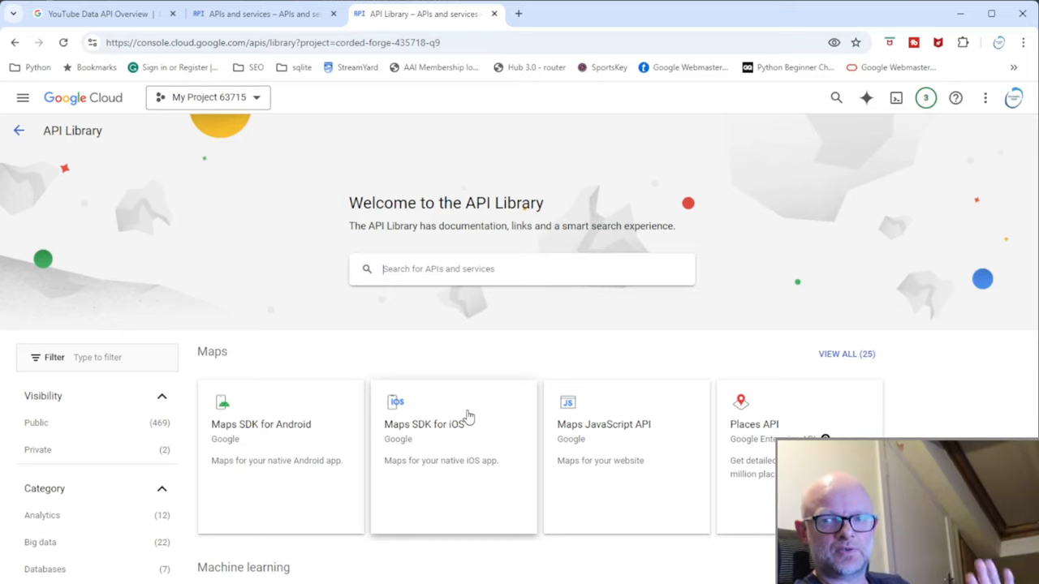
mouse_move(727, 380)
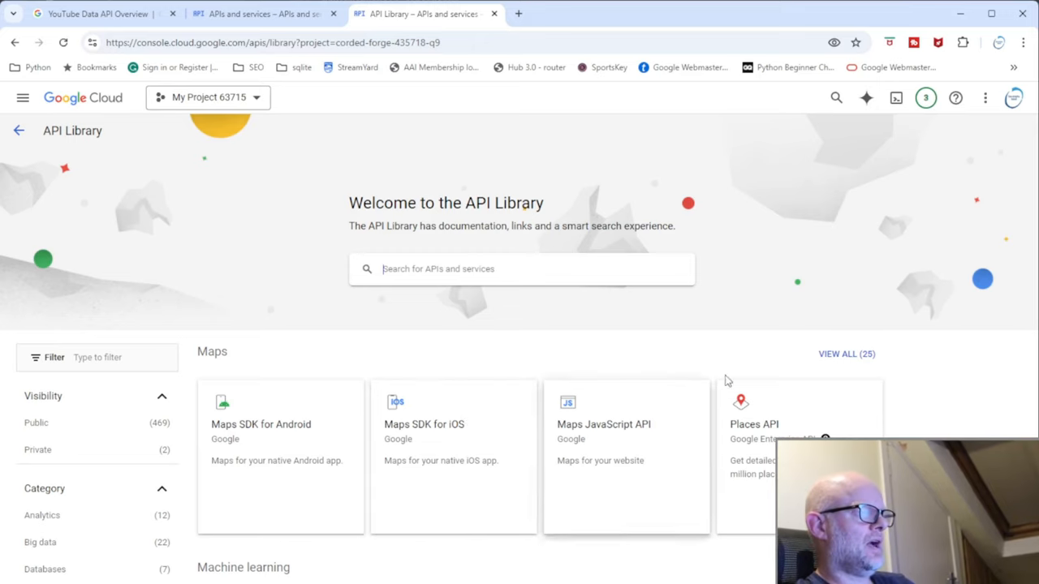
Scroll the API Library down to the YouTube cards: Data API v3, Analytics and Reporting
scroll("down", 3)
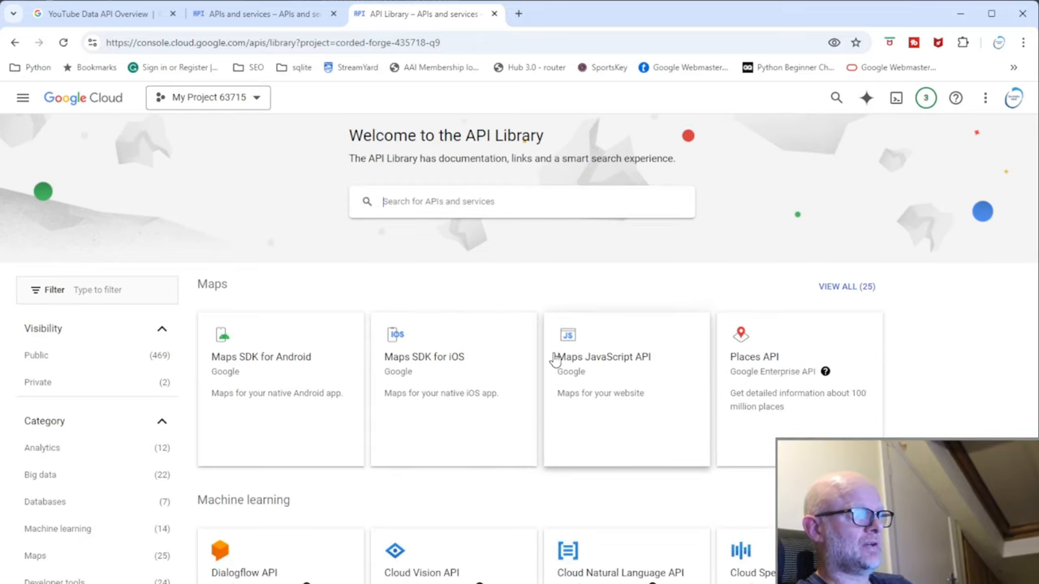
scroll("down", 3)
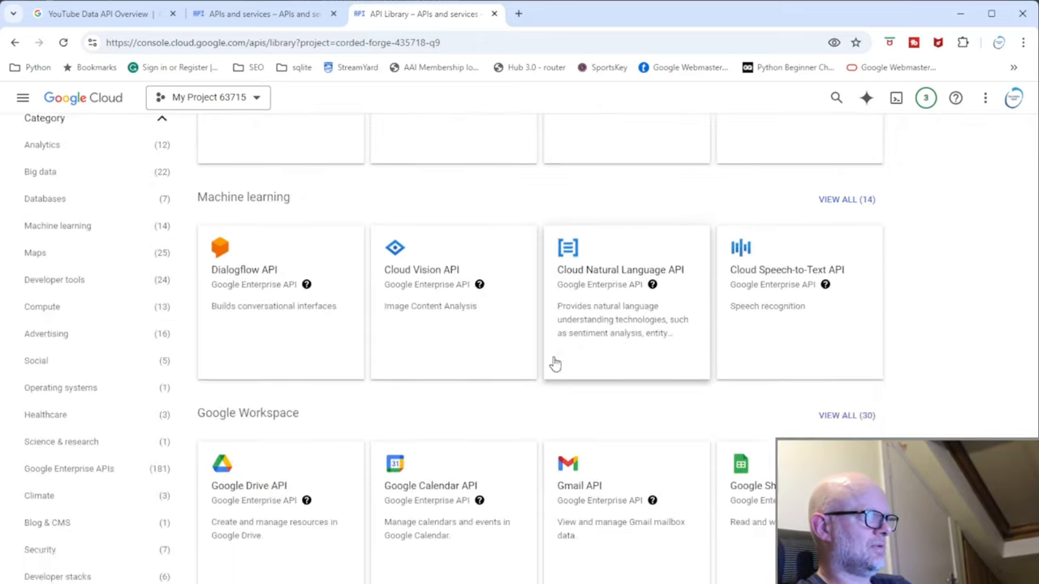
scroll("down", 3)
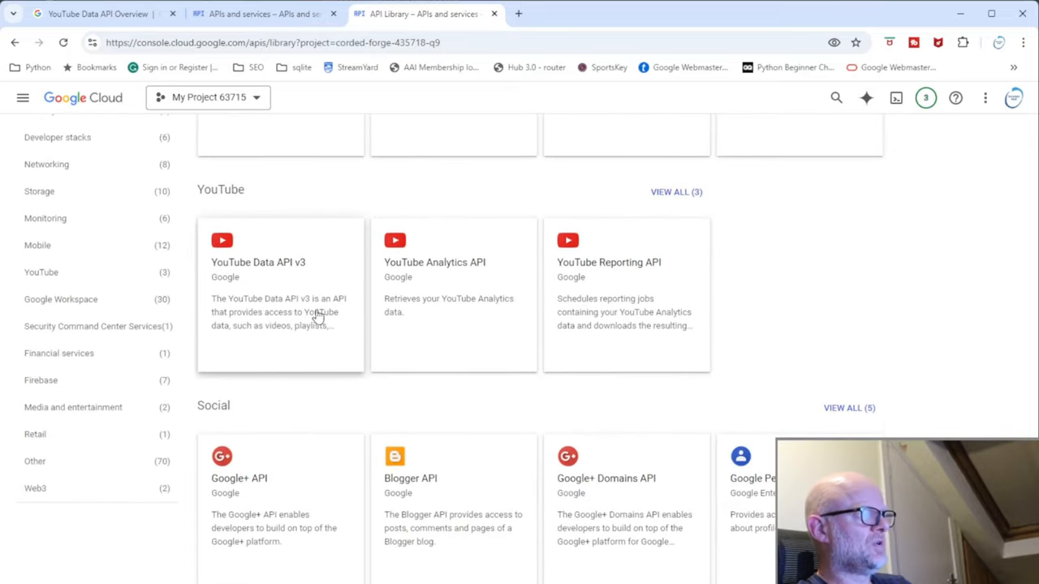
mouse_move(295, 312)
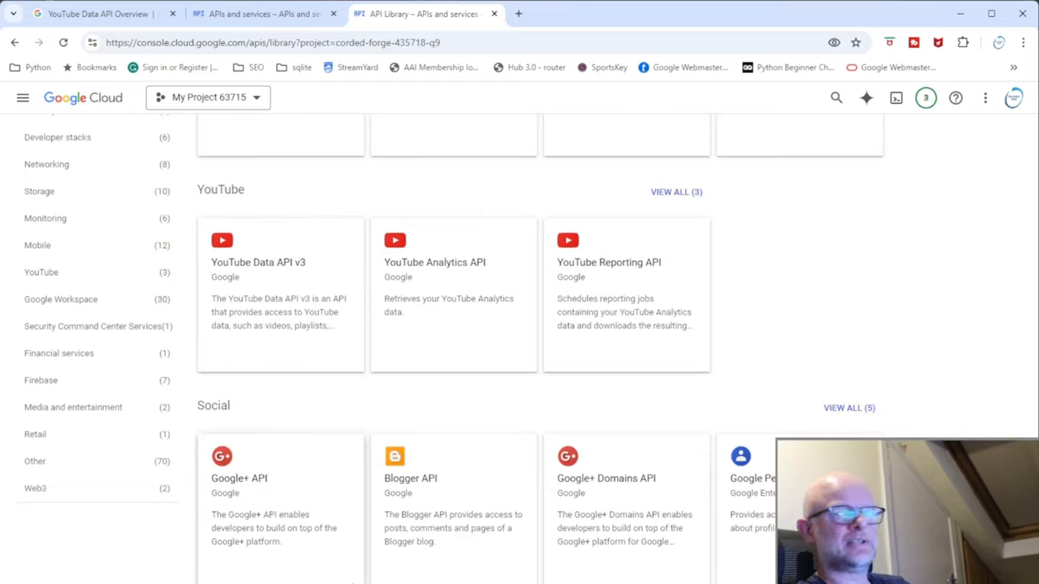
mouse_move(286, 315)
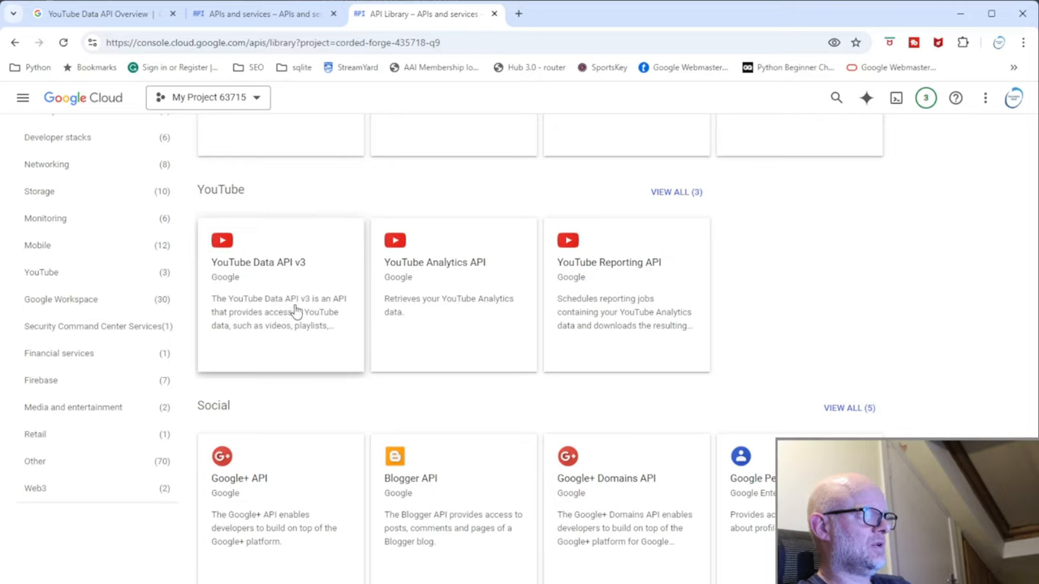
Open the YouTube Reporting API product details page, not yet enabled
left_click(608, 261)
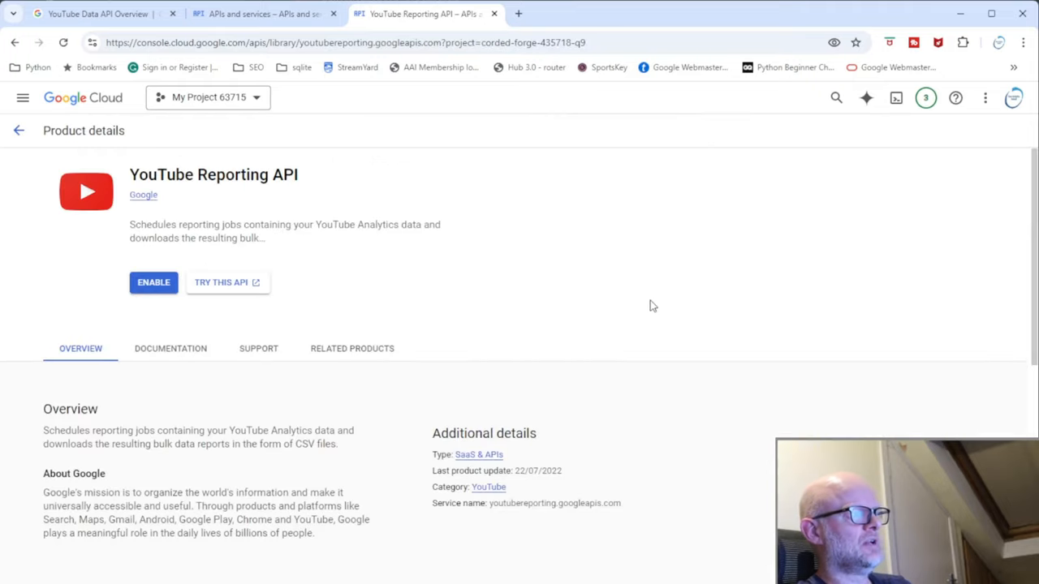
mouse_move(153, 282)
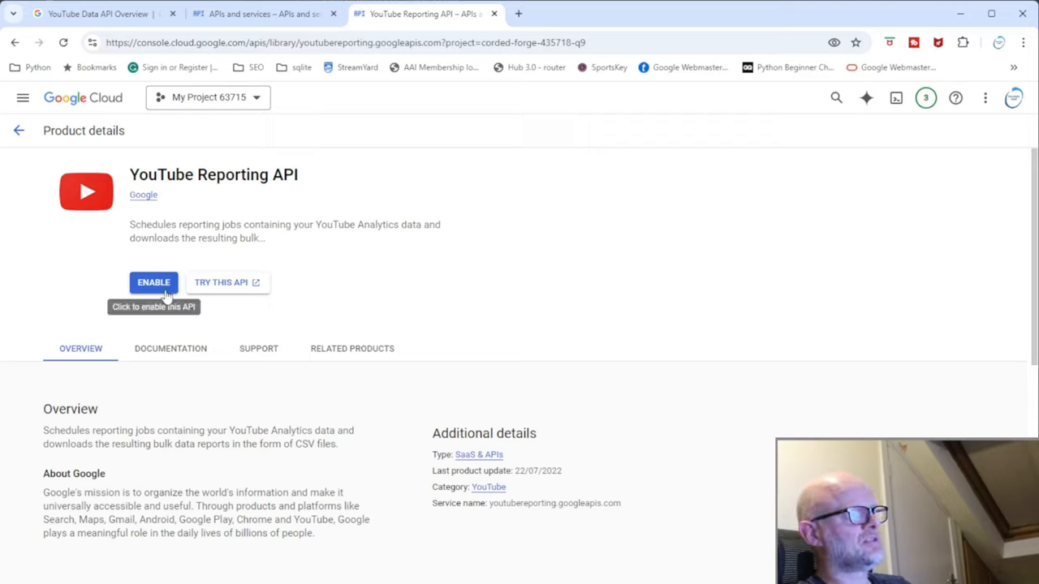
mouse_move(435, 380)
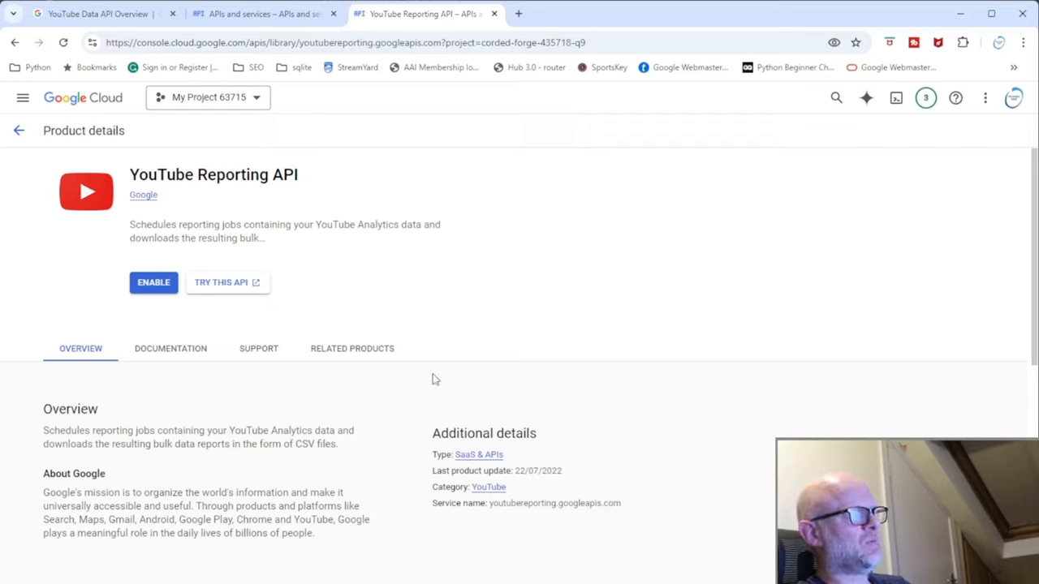
mouse_move(152, 287)
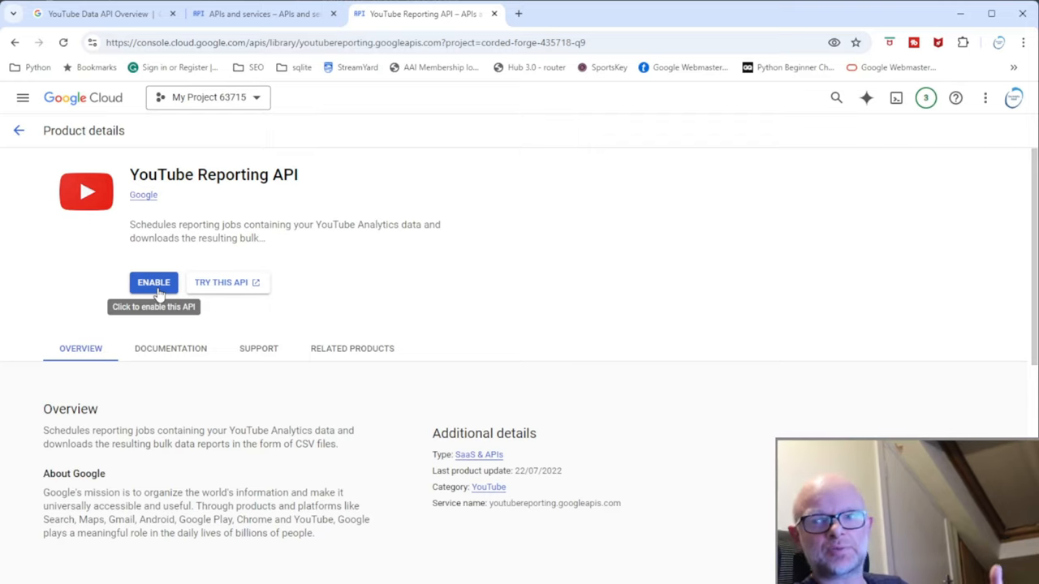
mouse_move(39, 130)
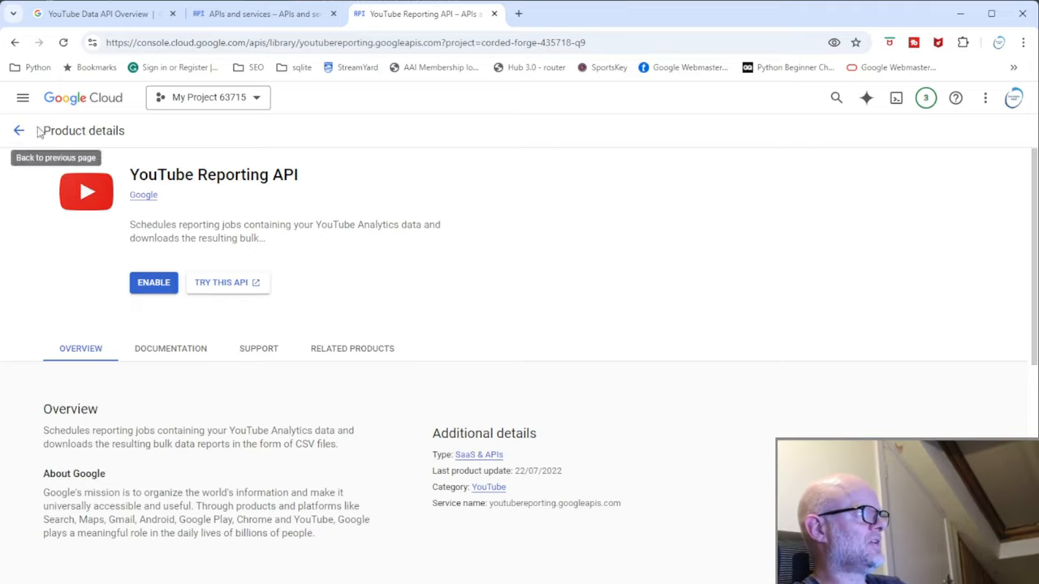
Return to the library and view YouTube Data API v3's details showing API Enabled
left_click(20, 129)
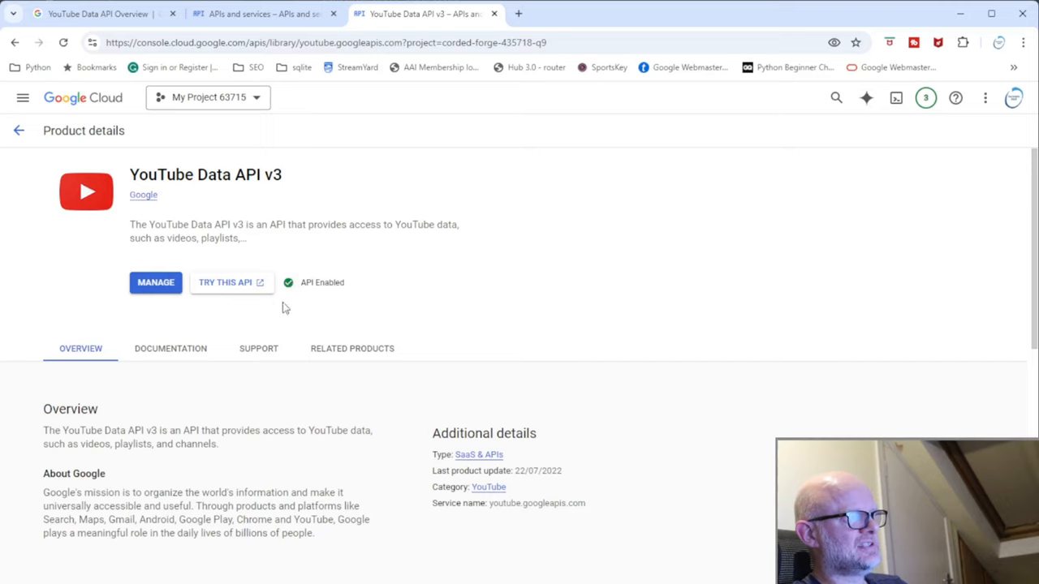
mouse_move(346, 308)
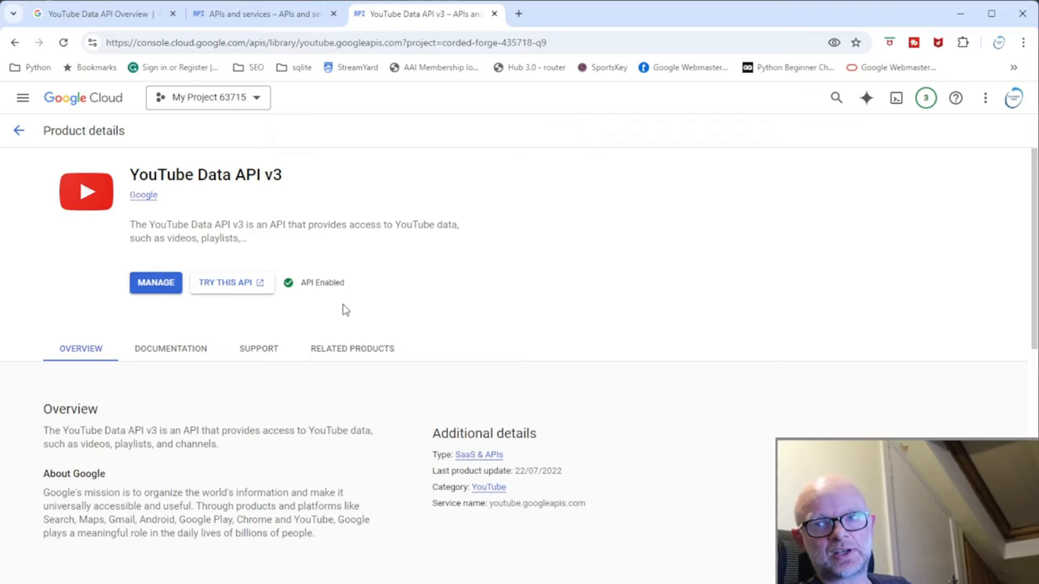
left_click(17, 130)
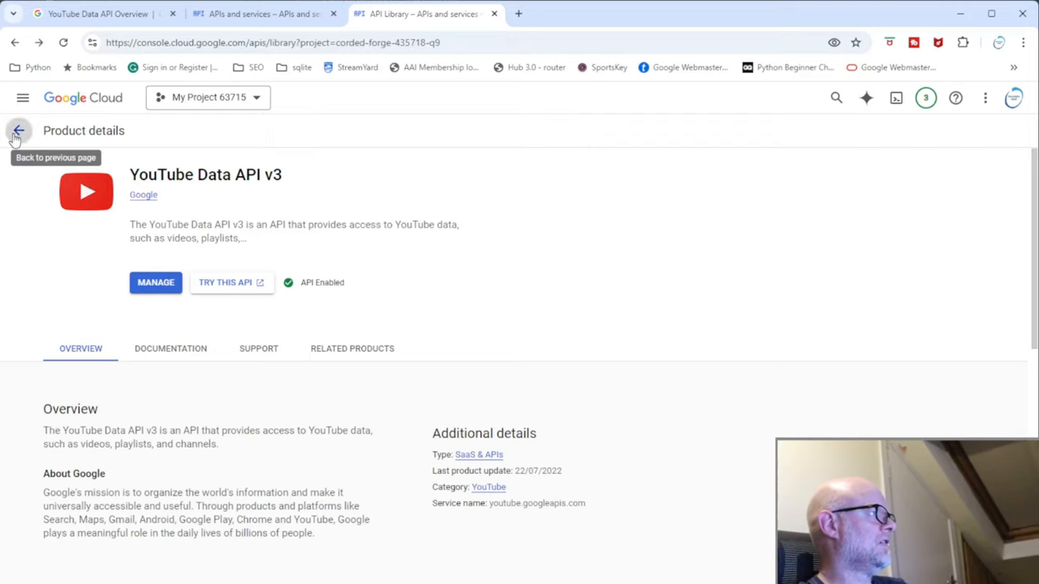
Return to the YouTube Data API overview docs at the Before you start steps
left_click(97, 13)
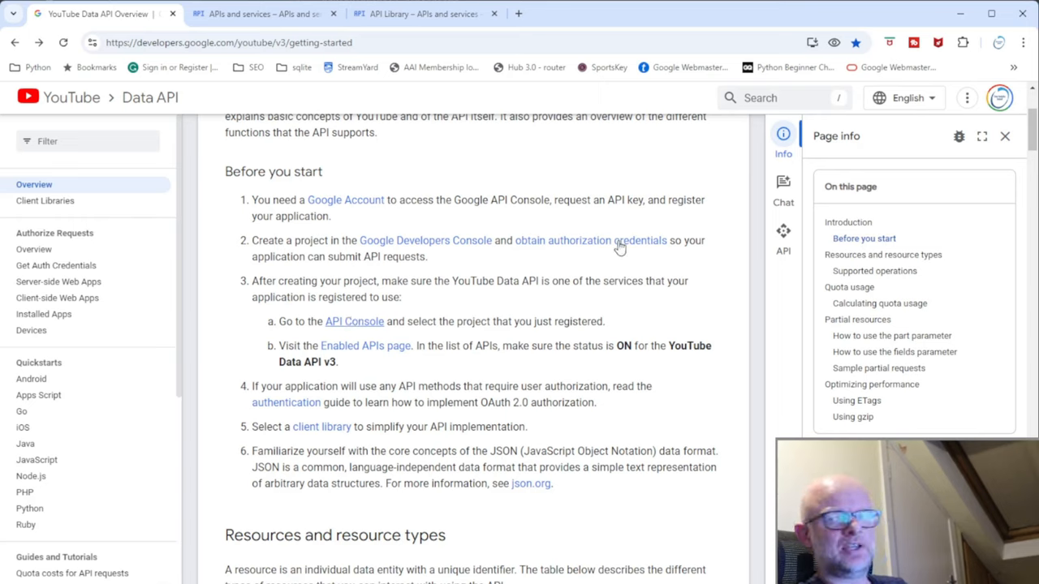
mouse_move(578, 266)
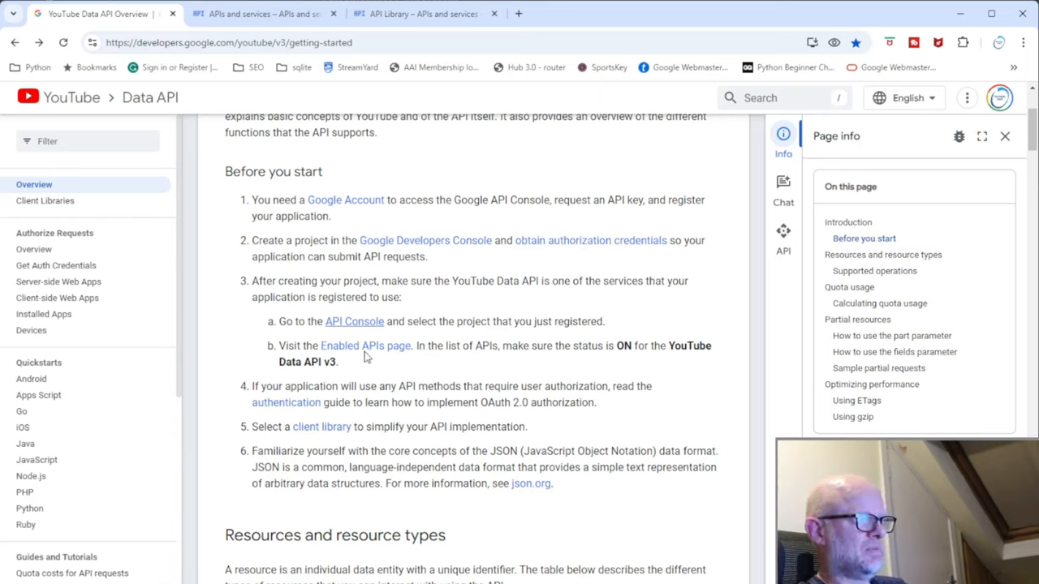
mouse_move(390, 354)
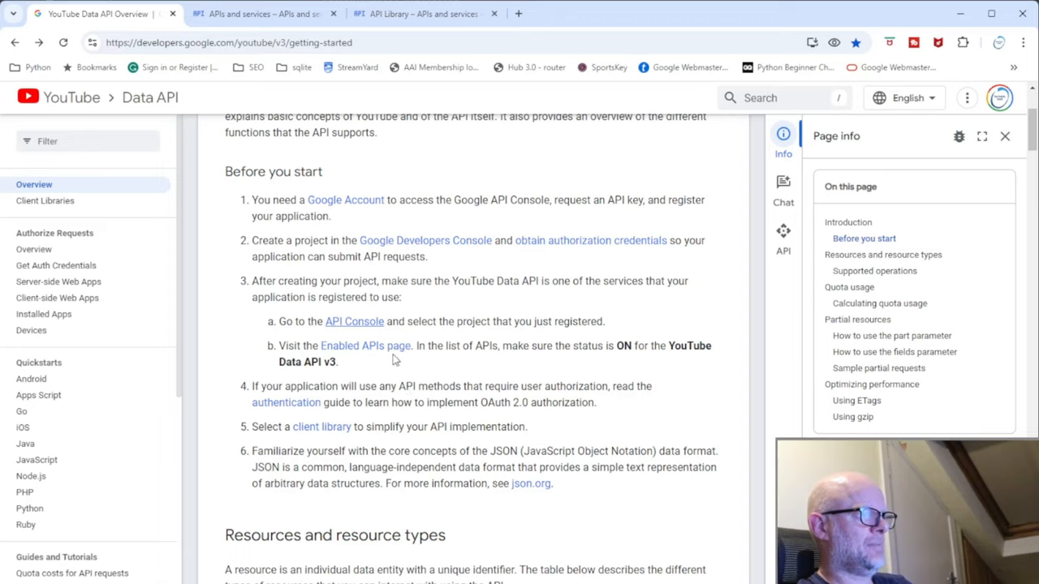
mouse_move(422, 360)
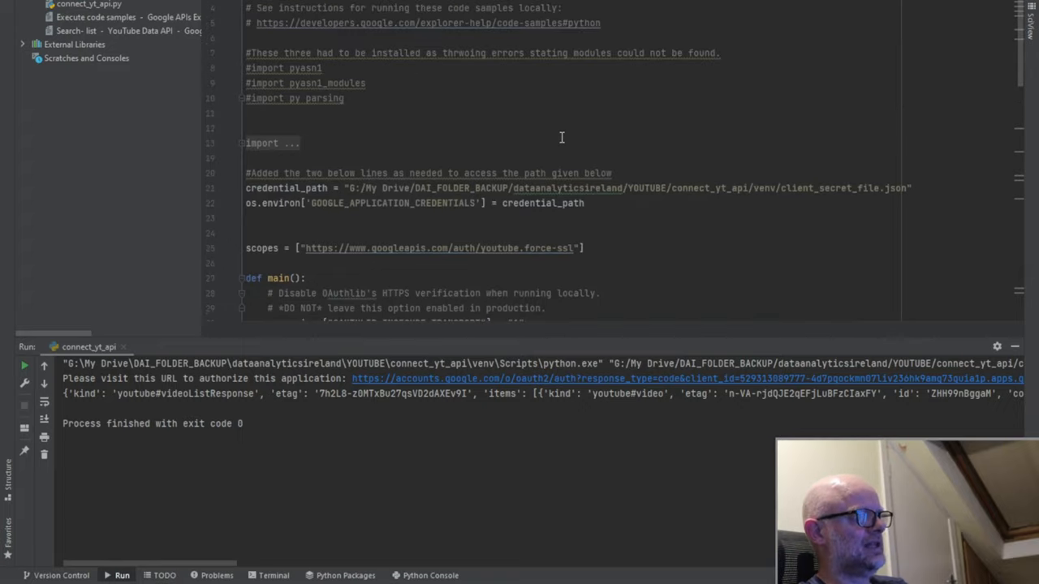
mouse_move(449, 140)
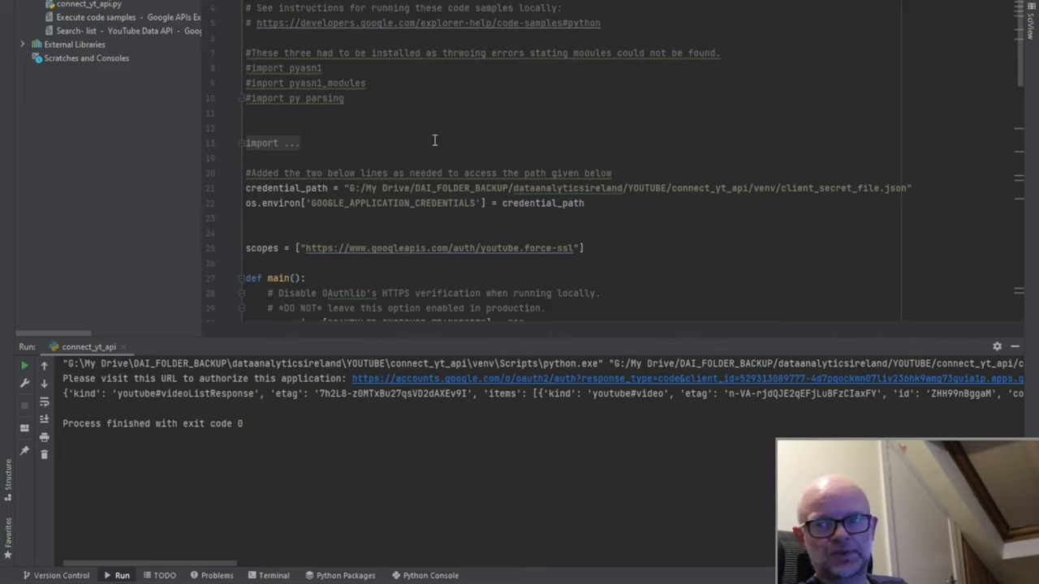
Review connect_yt_api.py's credentials path, highlighting client_secret_file.json, and the API client setup code
scroll("down", 3)
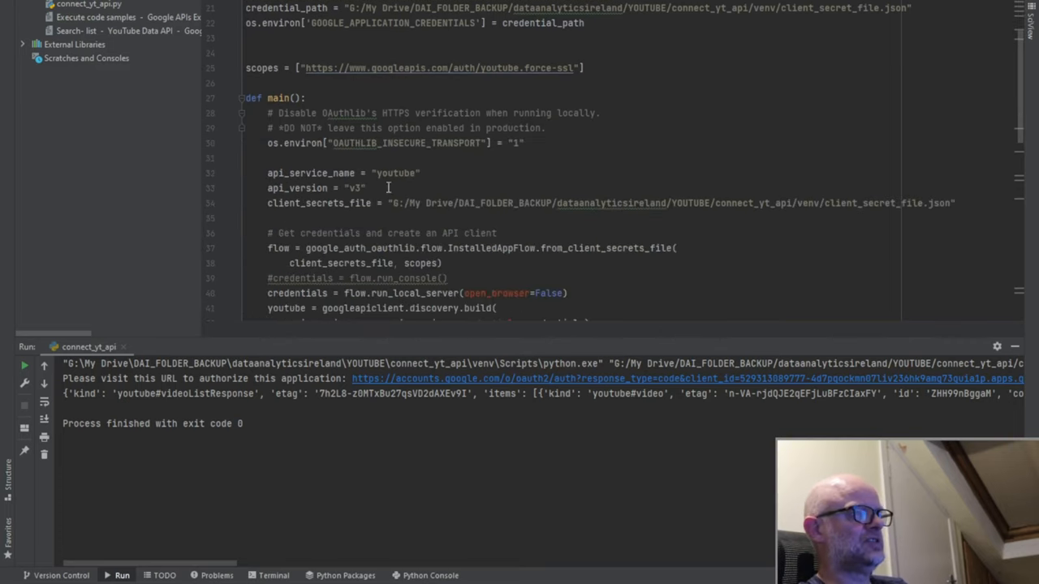
mouse_move(761, 10)
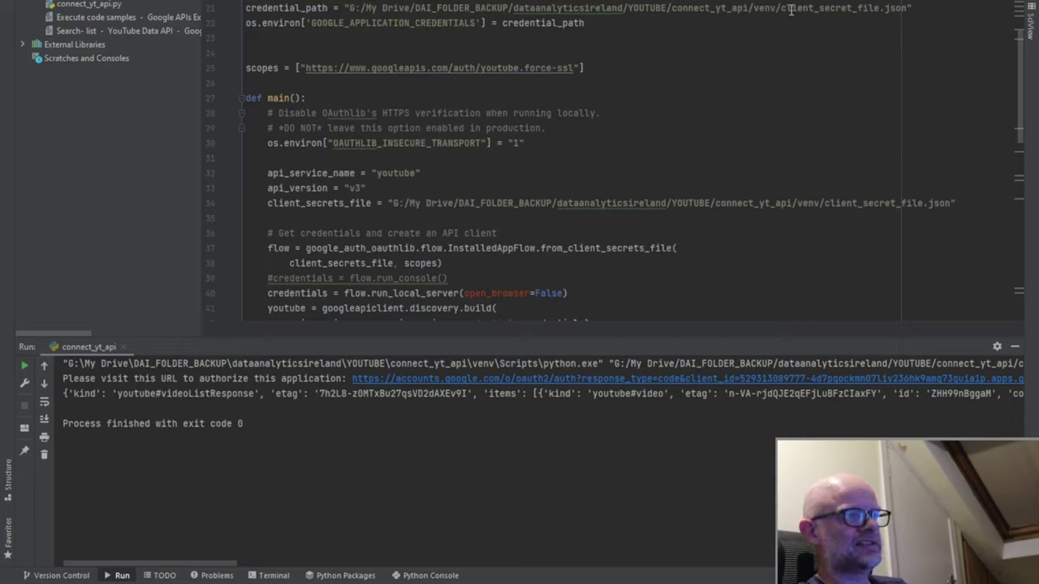
double_click(821, 10)
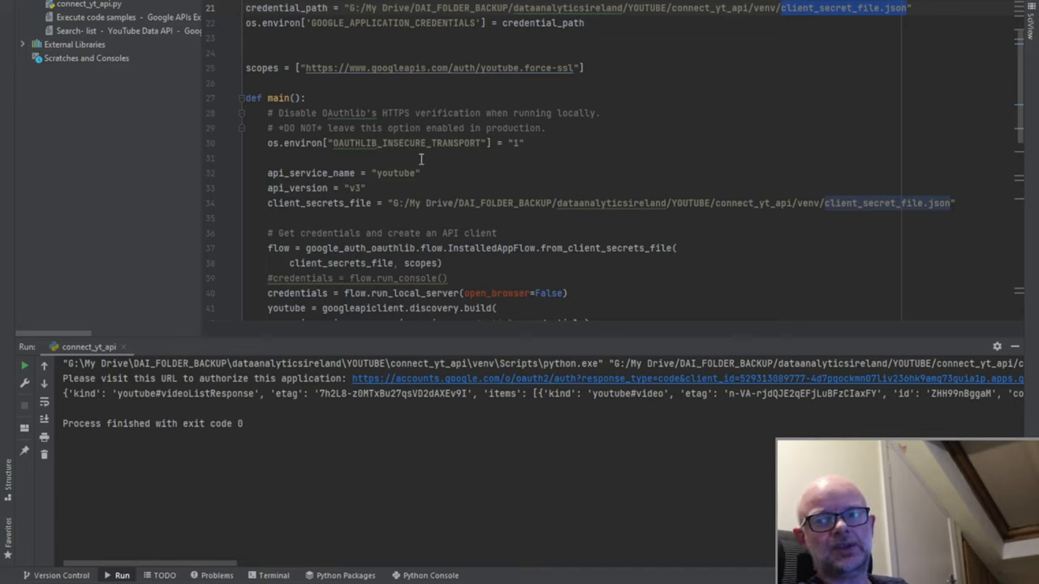
mouse_move(419, 156)
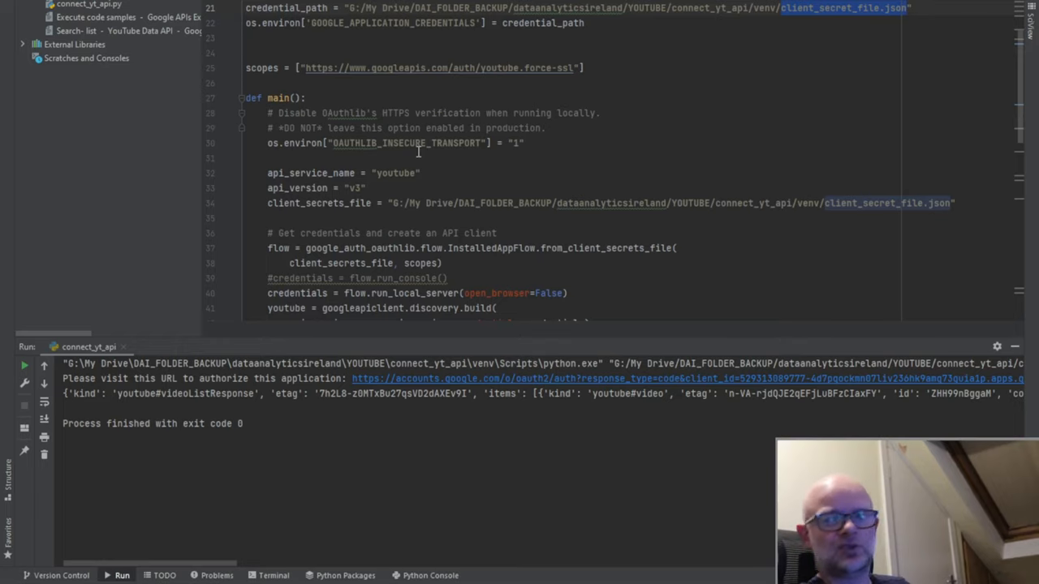
scroll("down", 3)
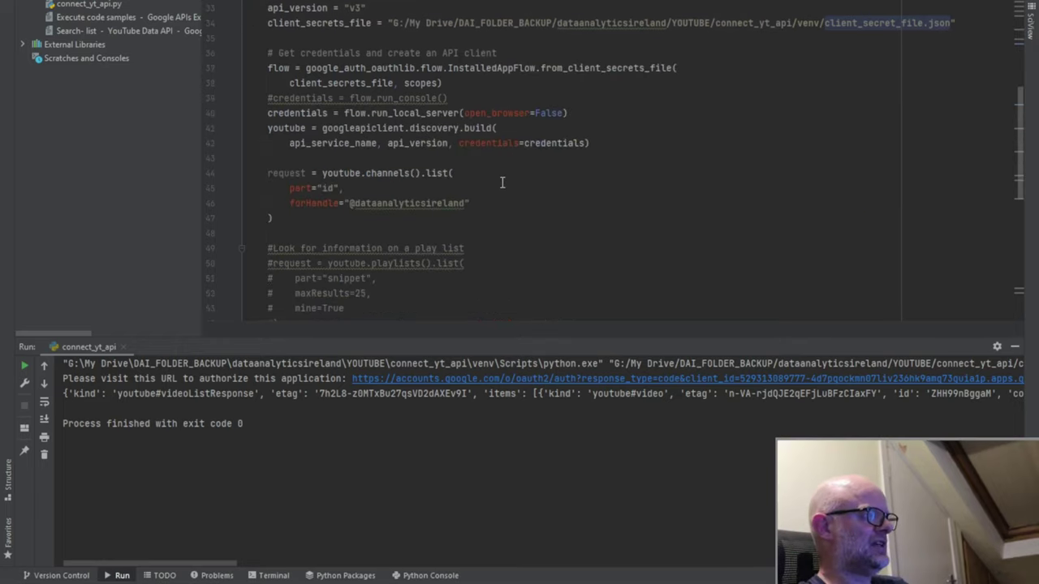
Review the videos().list request and highlight the output's duration PT36S and caption value
scroll("down", 3)
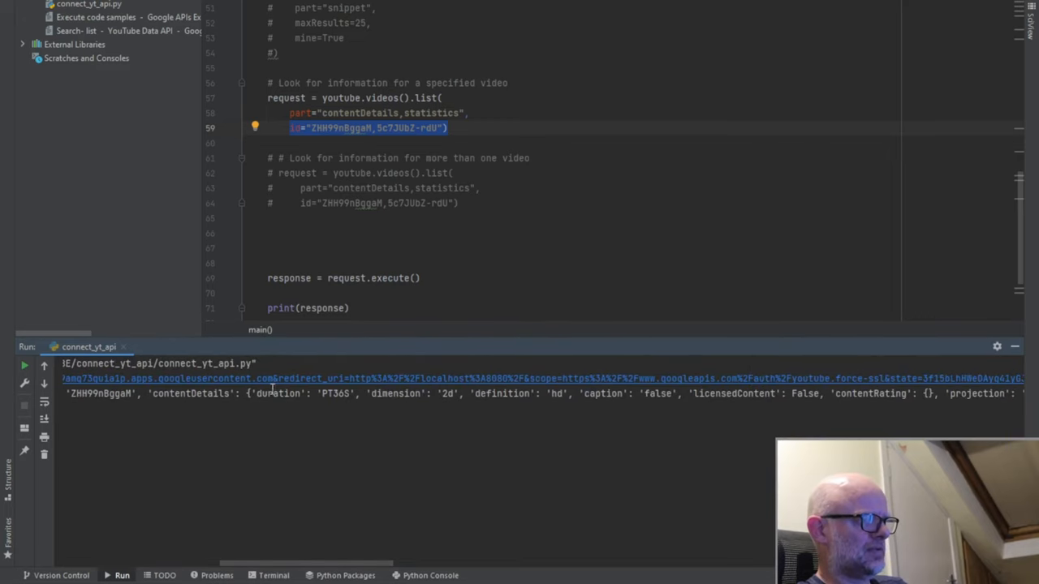
left_click_drag(256, 393, 347, 393)
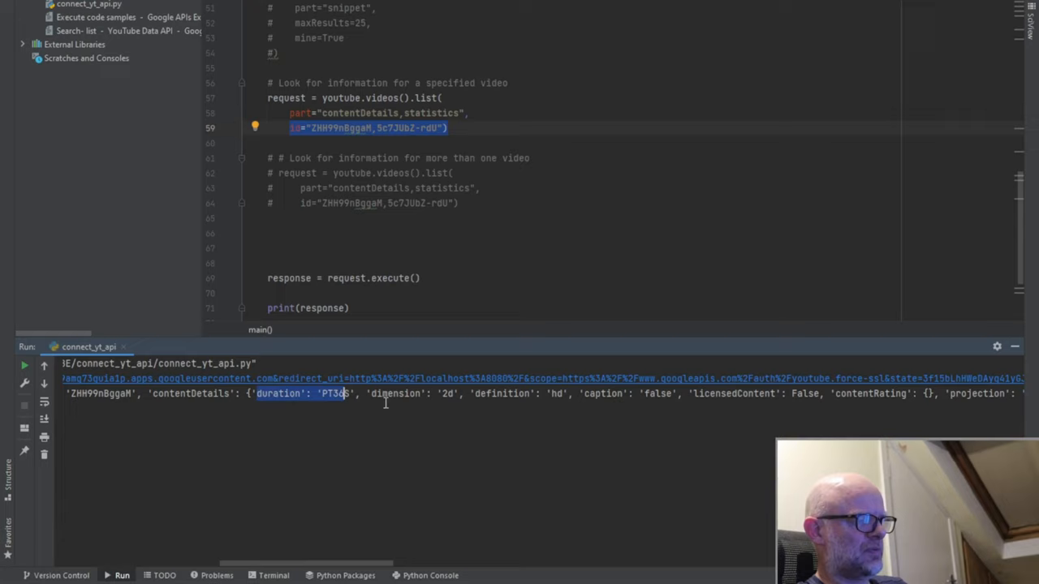
double_click(391, 395)
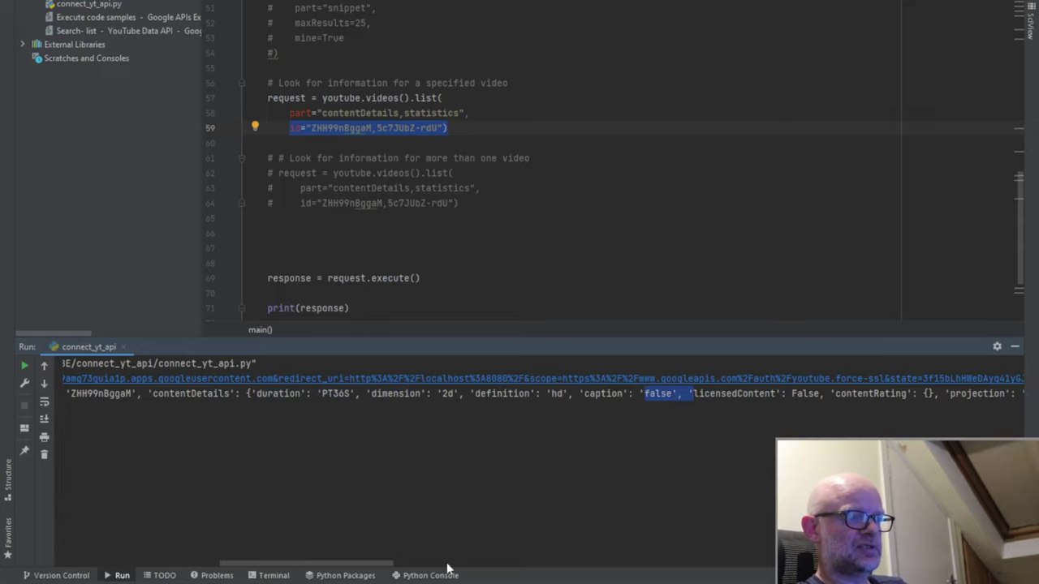
Highlight the statistics in the run output: viewCount 9 and likeCount 0
scroll("right", 3)
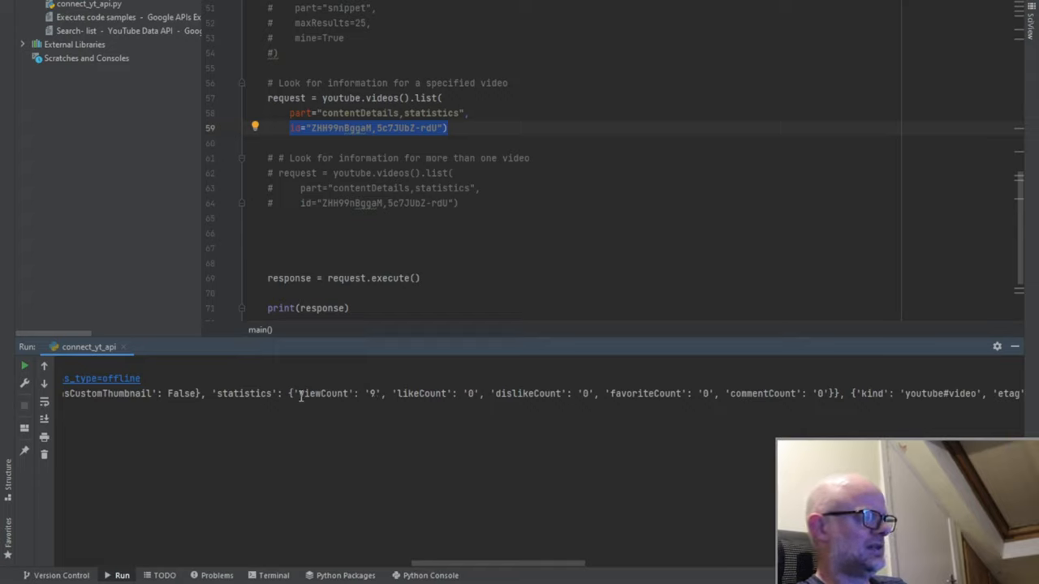
double_click(328, 395)
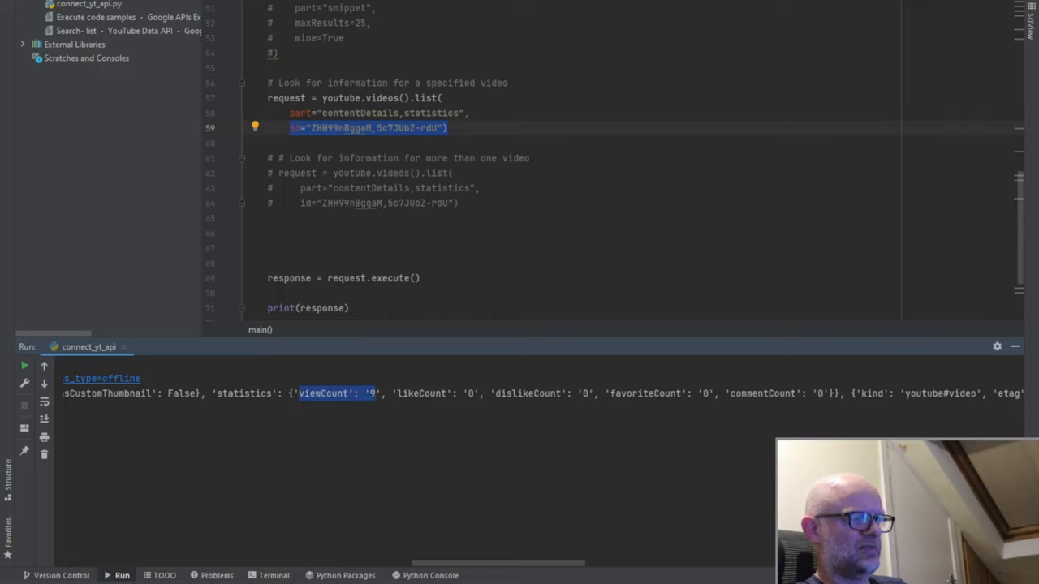
double_click(425, 394)
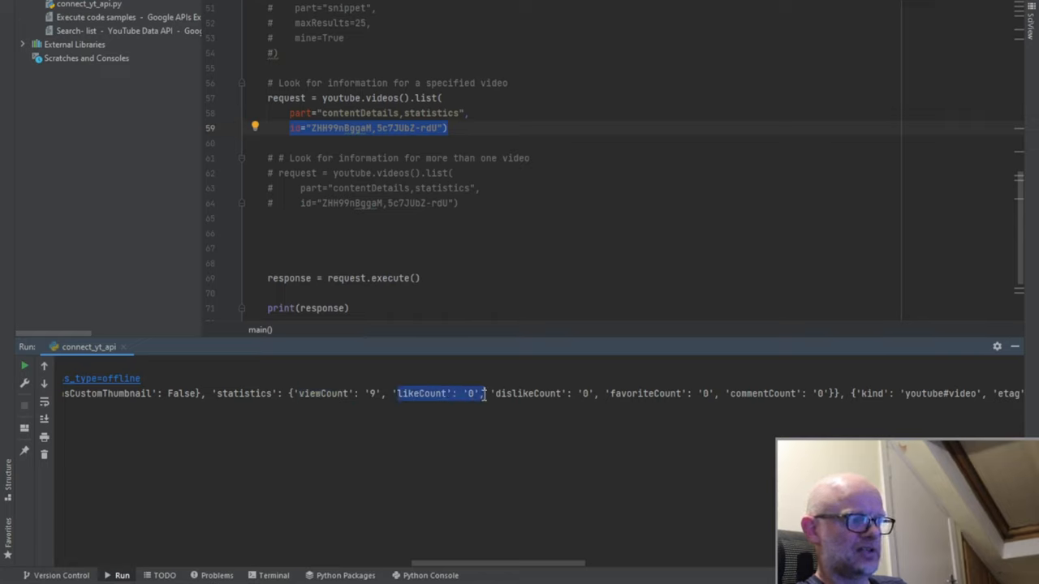